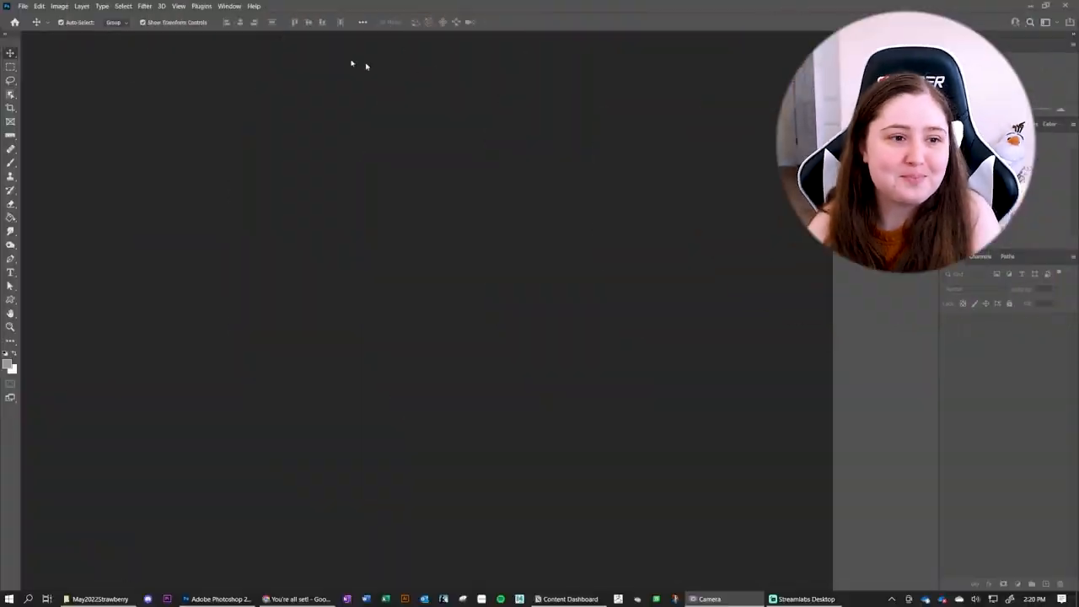
Create a custom 5000 × 5000 pixel document at 300 ppi with a white background
{"action": "left_click", "coordinate": [24, 7]}
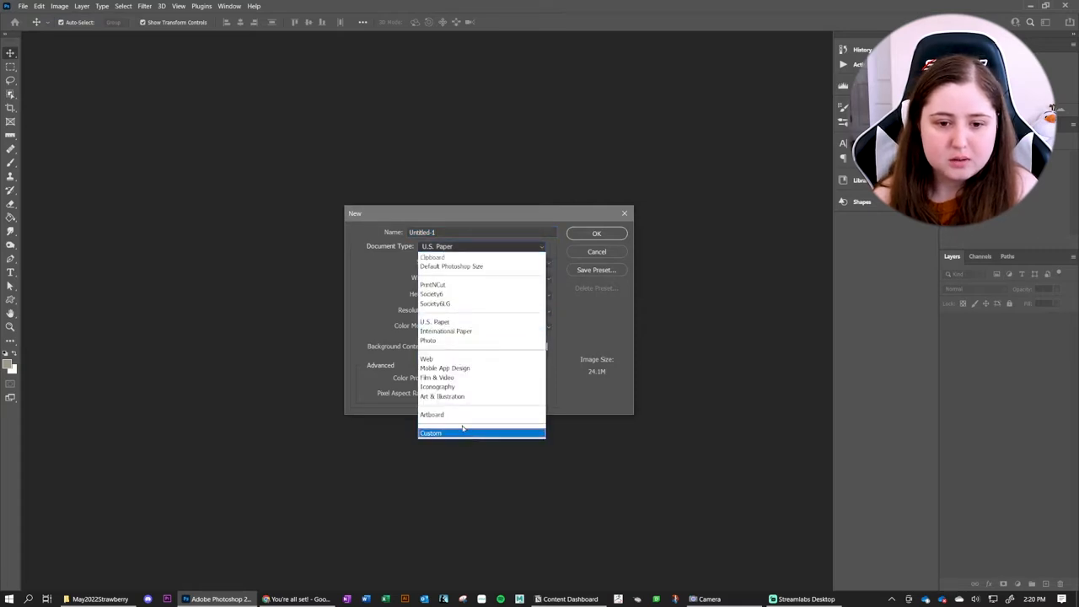
{"action": "left_click", "coordinate": [430, 432]}
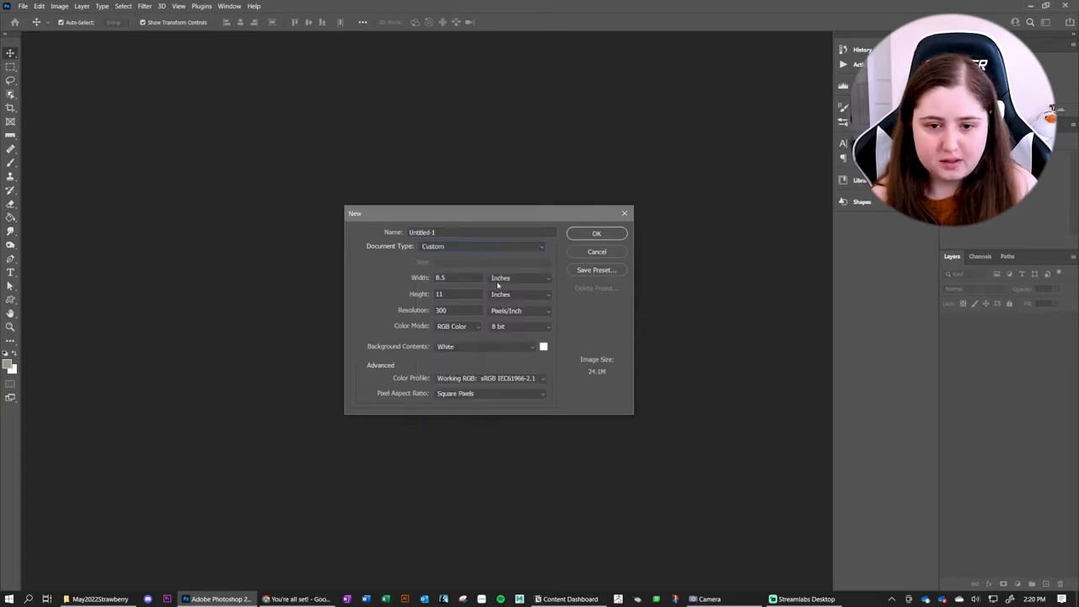
{"action": "left_click", "coordinate": [521, 277]}
{"action": "type", "text": "5000"}
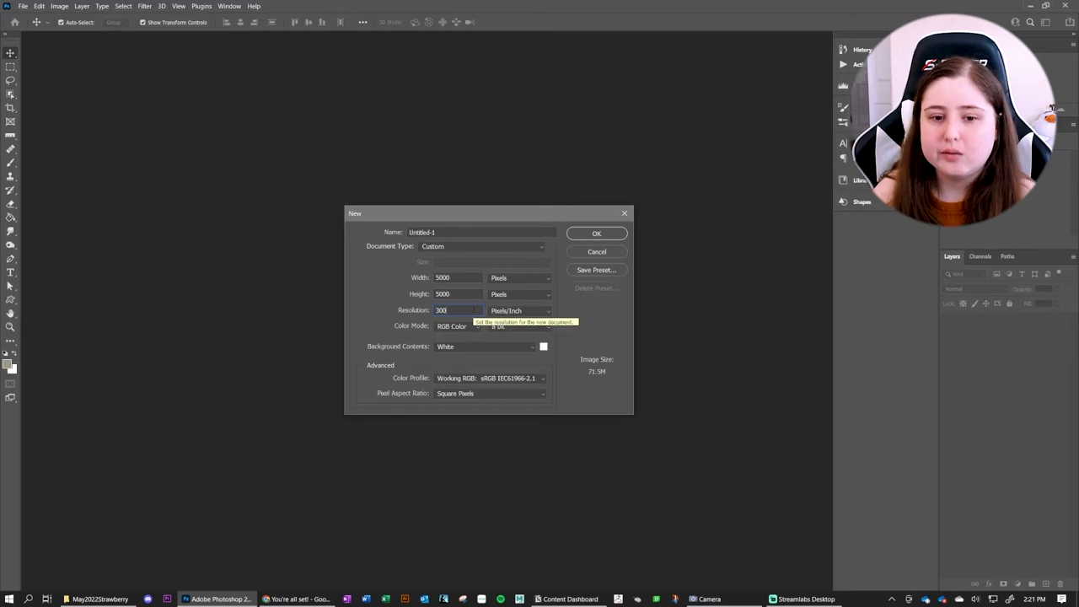
{"action": "mouse_move", "coordinate": [498, 327]}
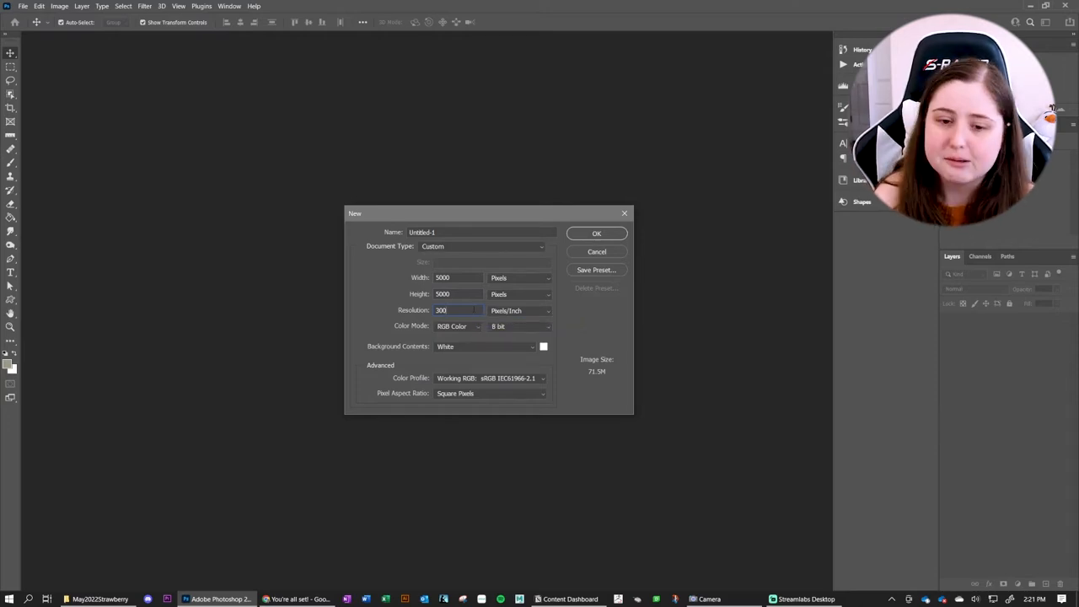
{"action": "left_click", "coordinate": [597, 233]}
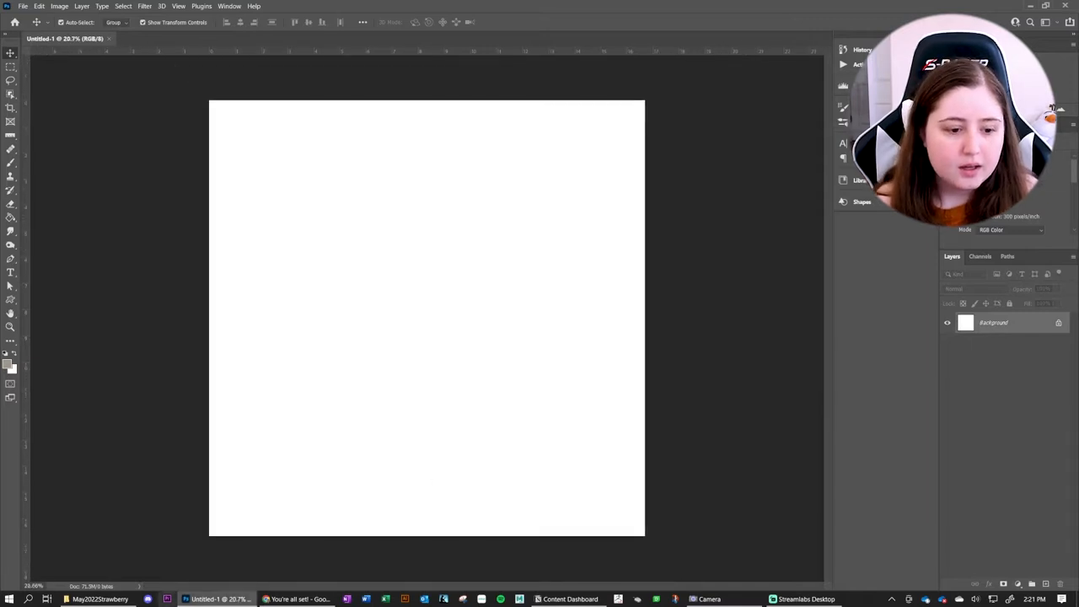
Select the strawberry cluster and other motif PNGs in the strawberry folder for dragging into the document
{"action": "left_click", "coordinate": [101, 599]}
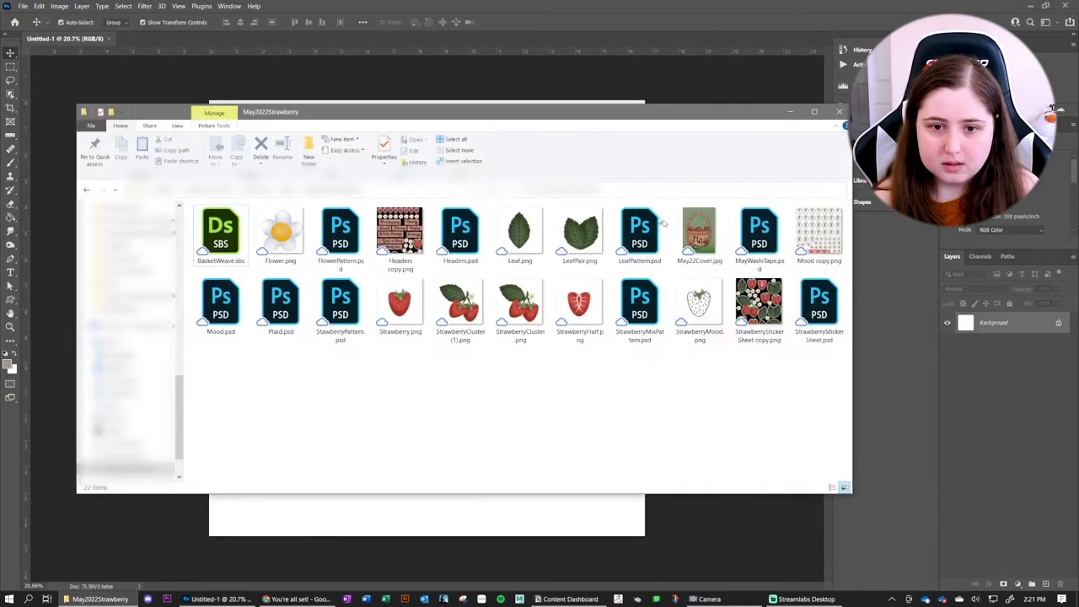
{"action": "mouse_move", "coordinate": [709, 372]}
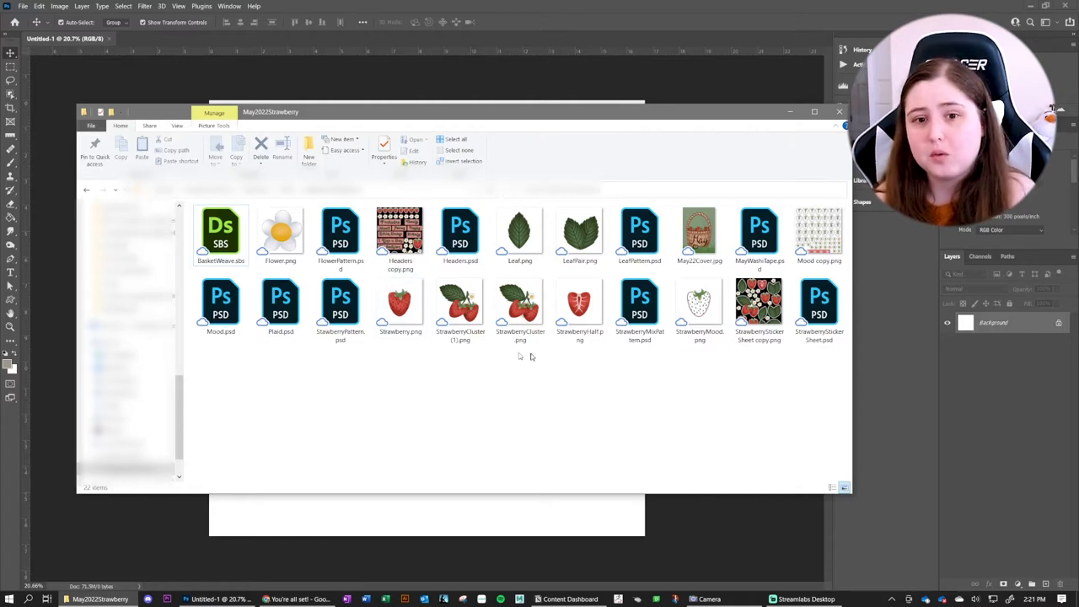
{"action": "mouse_move", "coordinate": [611, 343]}
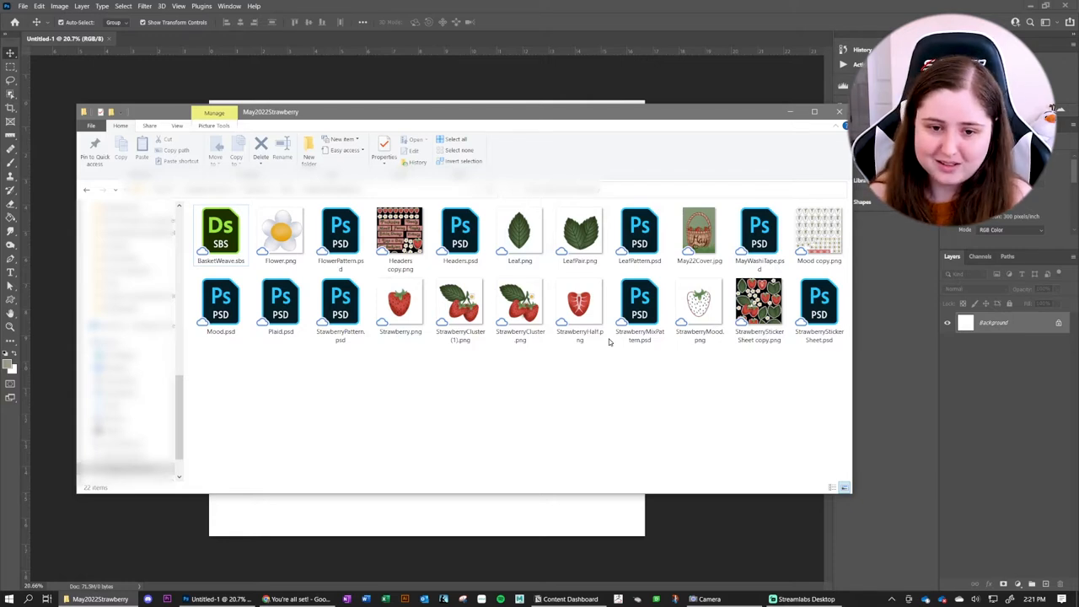
{"action": "mouse_move", "coordinate": [610, 341]}
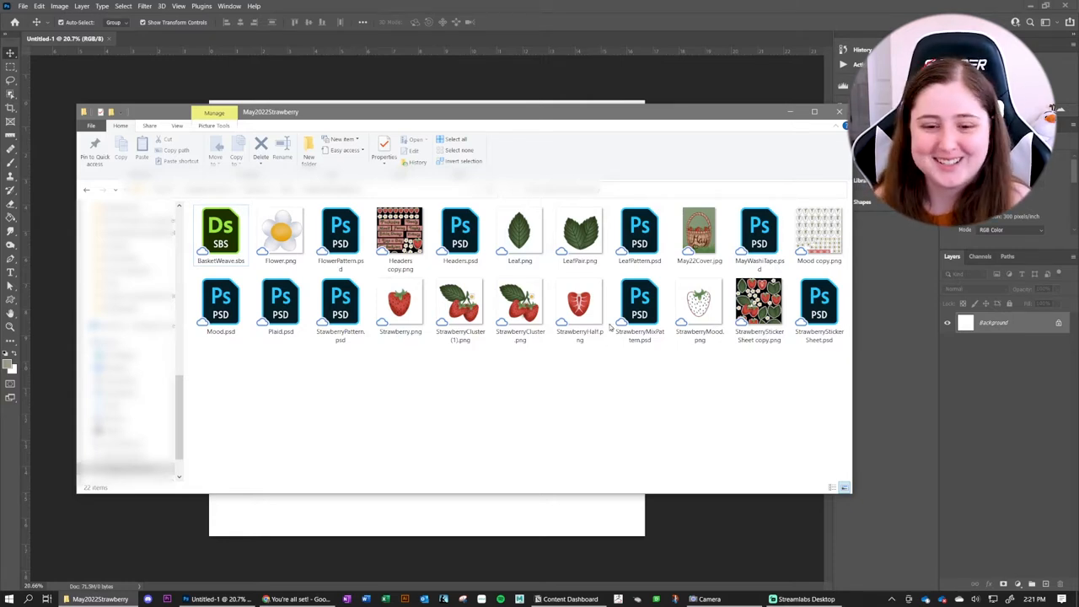
{"action": "left_click", "coordinate": [513, 233]}
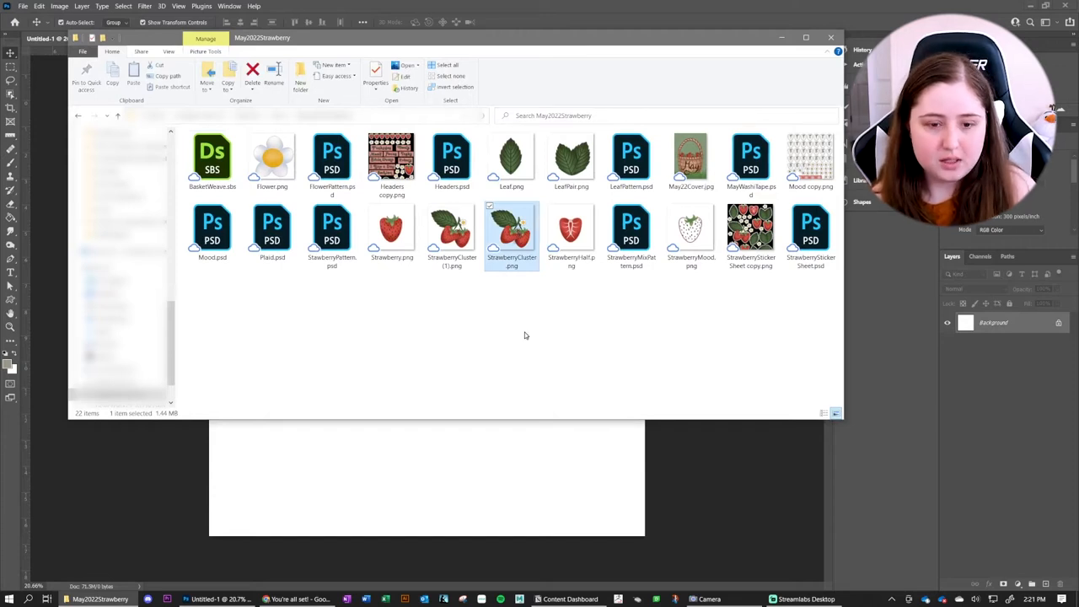
{"action": "left_click", "coordinate": [391, 232]}
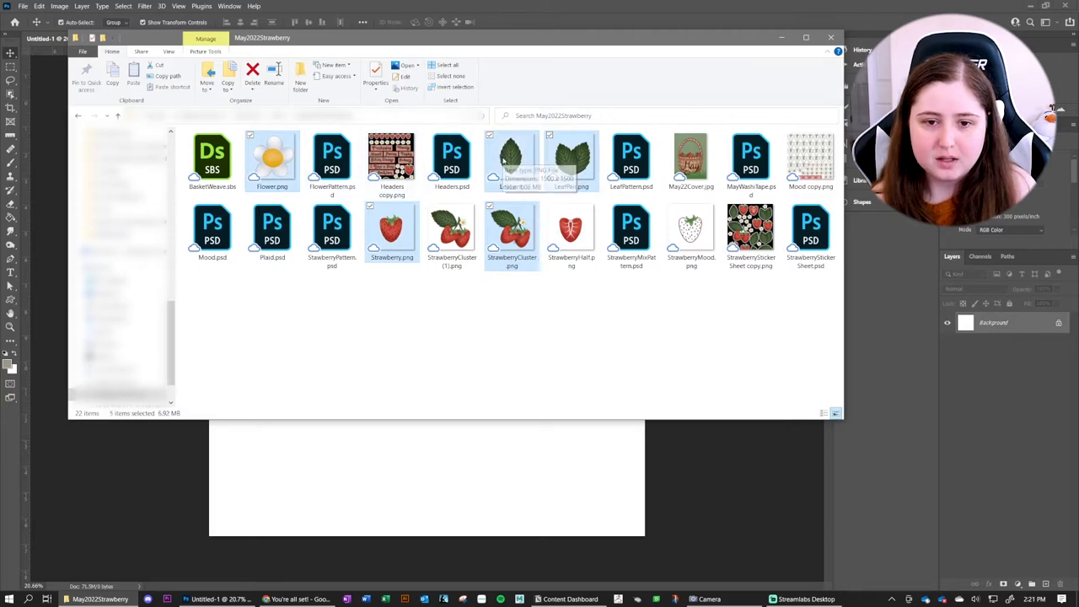
{"action": "left_click", "coordinate": [829, 37]}
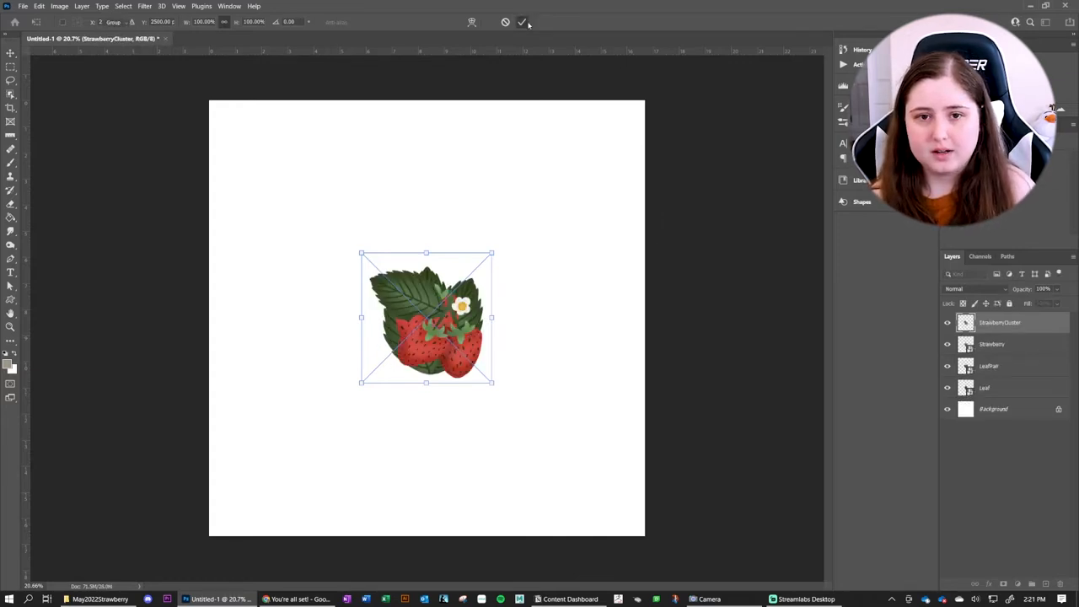
Commit placement of the strawberry cluster and flower images as centred layers
{"action": "left_click", "coordinate": [522, 22]}
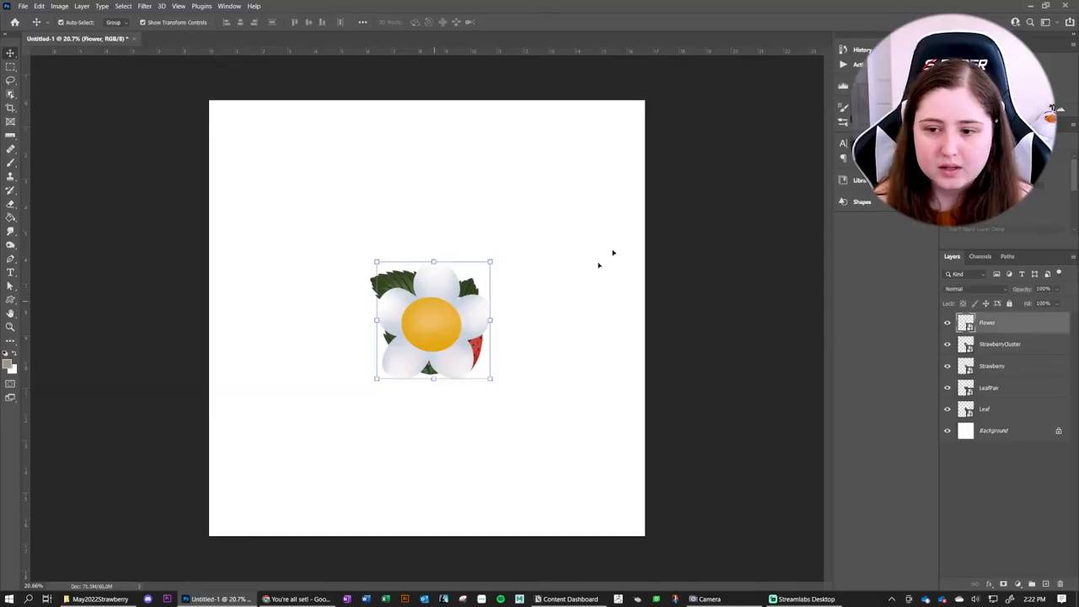
{"action": "left_click", "coordinate": [948, 322]}
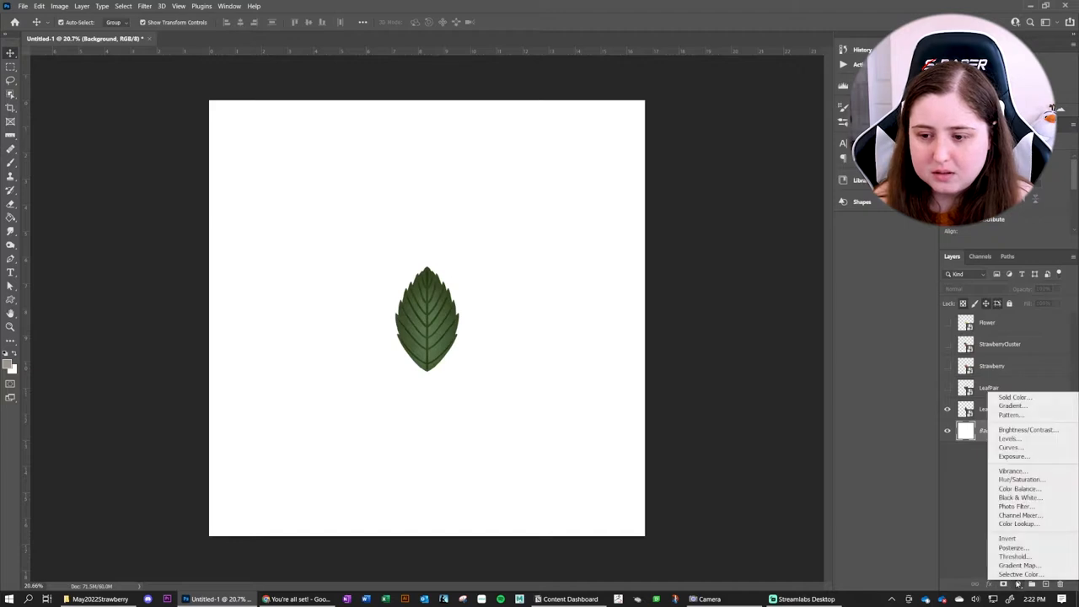
Add a Solid Color fill layer in a light green shade behind the motifs
{"action": "left_click", "coordinate": [1015, 396]}
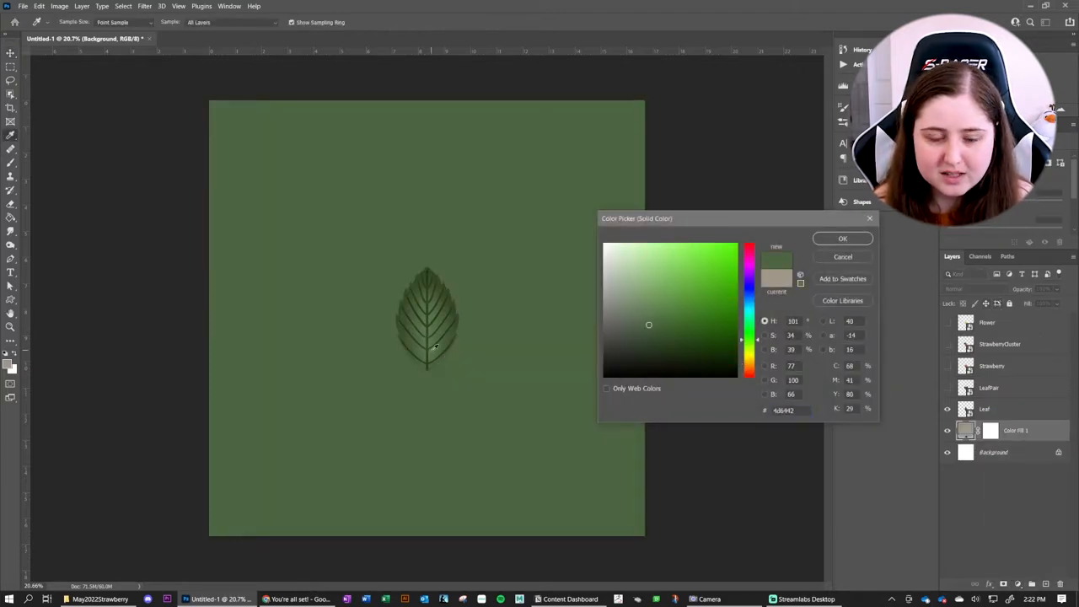
{"action": "left_click", "coordinate": [640, 261]}
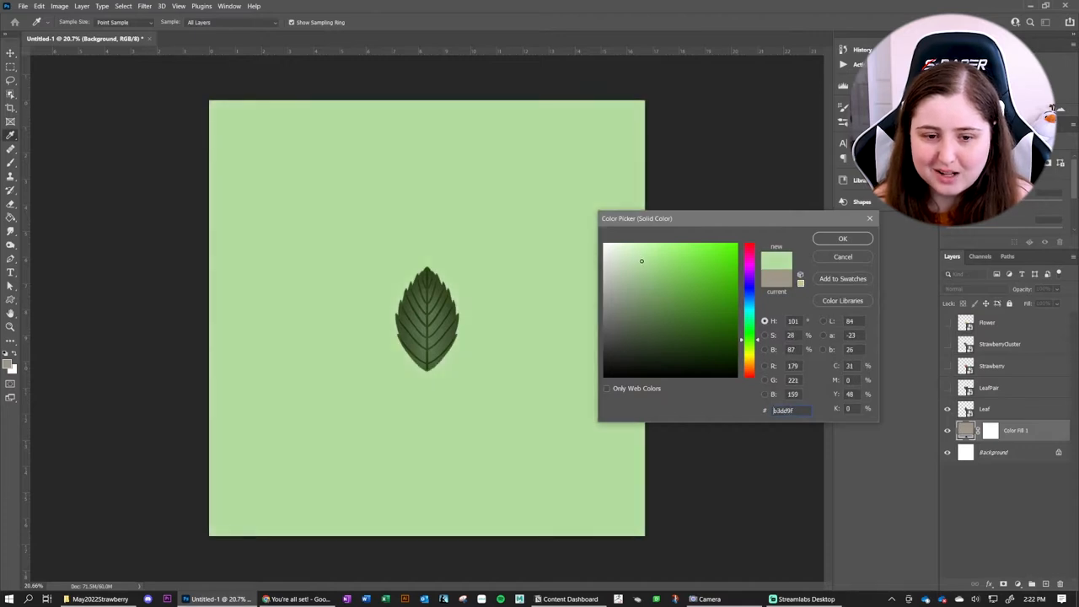
{"action": "left_click", "coordinate": [843, 238]}
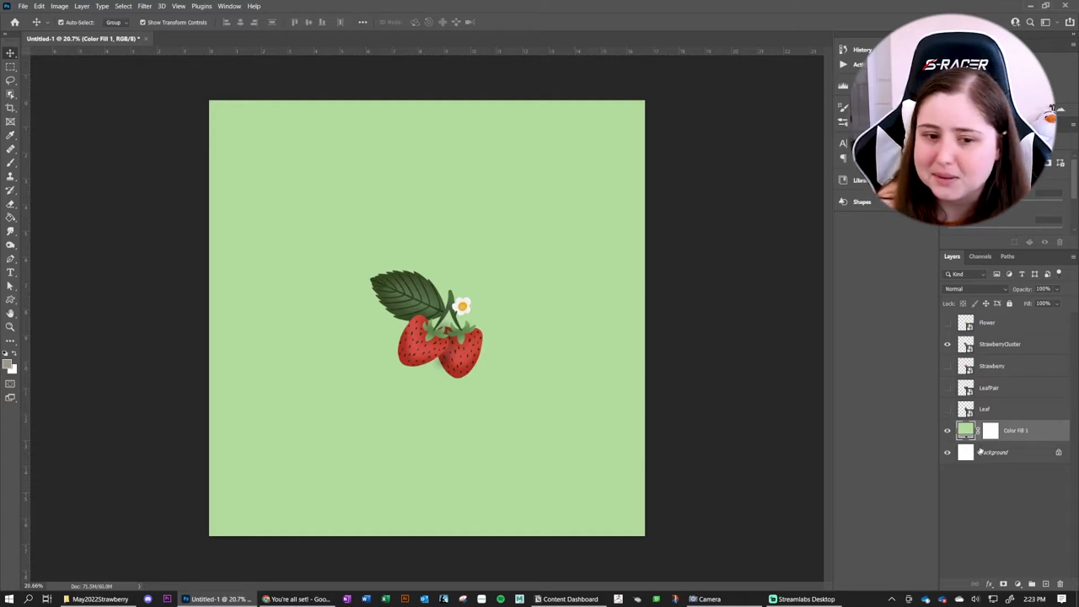
{"action": "mouse_move", "coordinate": [263, 112]}
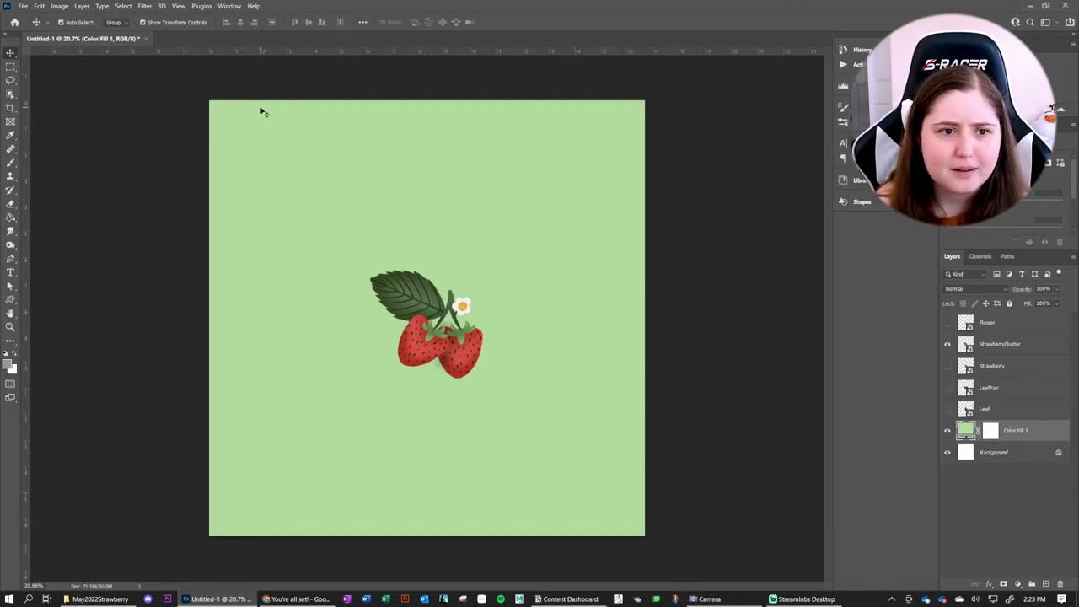
Enable View > Pattern Preview and accept the smart object warning
{"action": "left_click", "coordinate": [179, 7]}
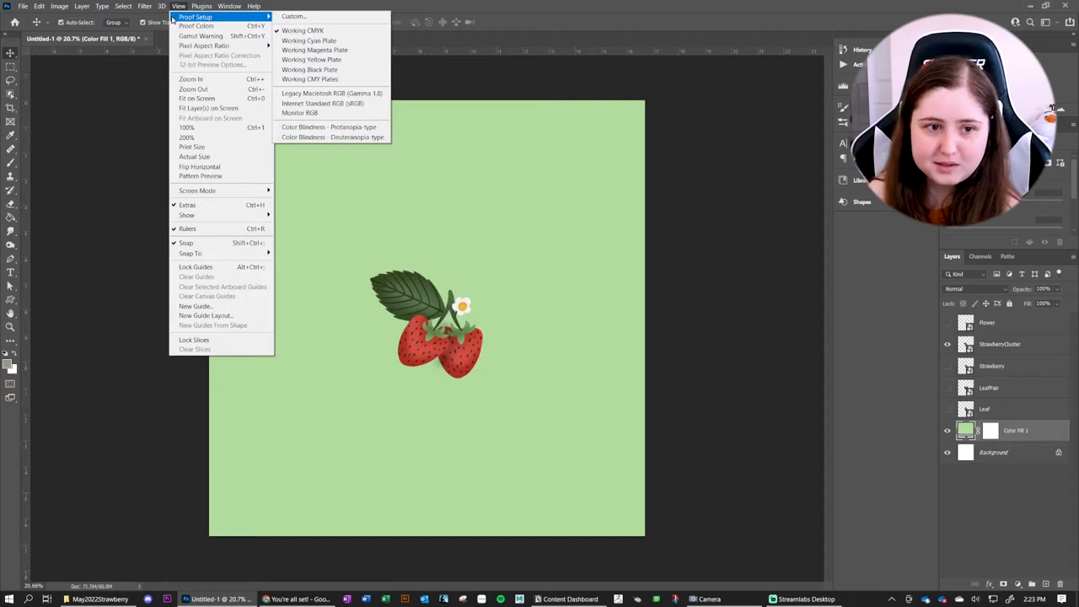
{"action": "mouse_move", "coordinate": [200, 177]}
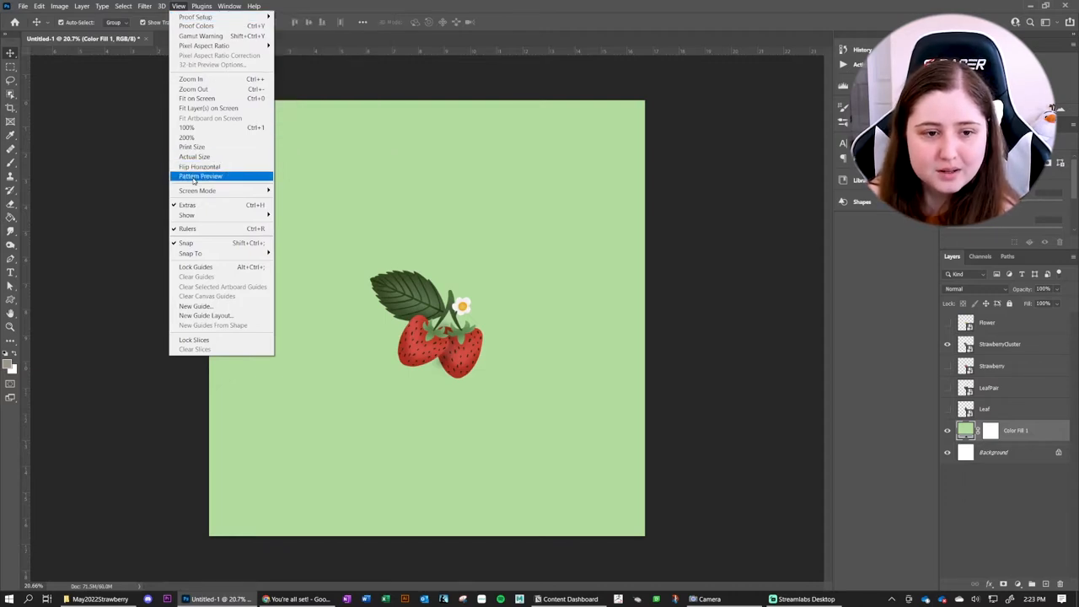
{"action": "left_click", "coordinate": [200, 177]}
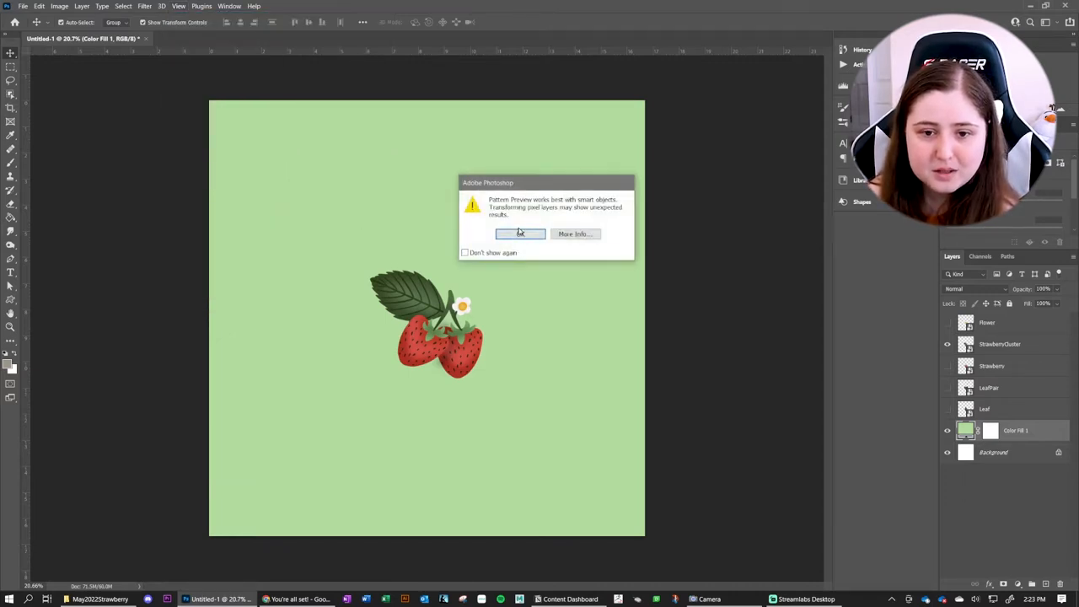
{"action": "left_click", "coordinate": [519, 233]}
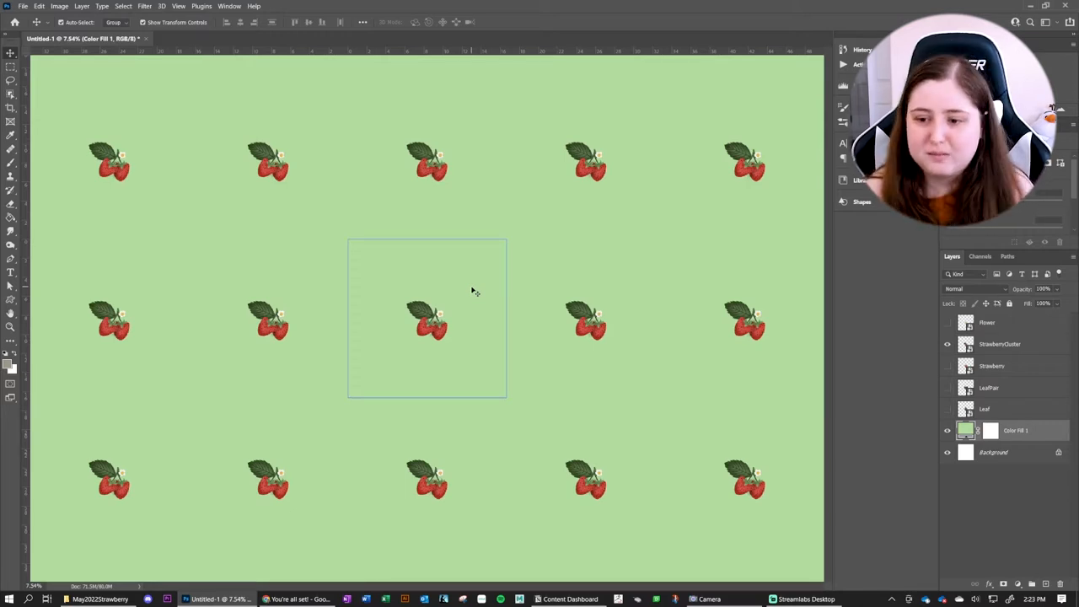
{"action": "mouse_move", "coordinate": [357, 310]}
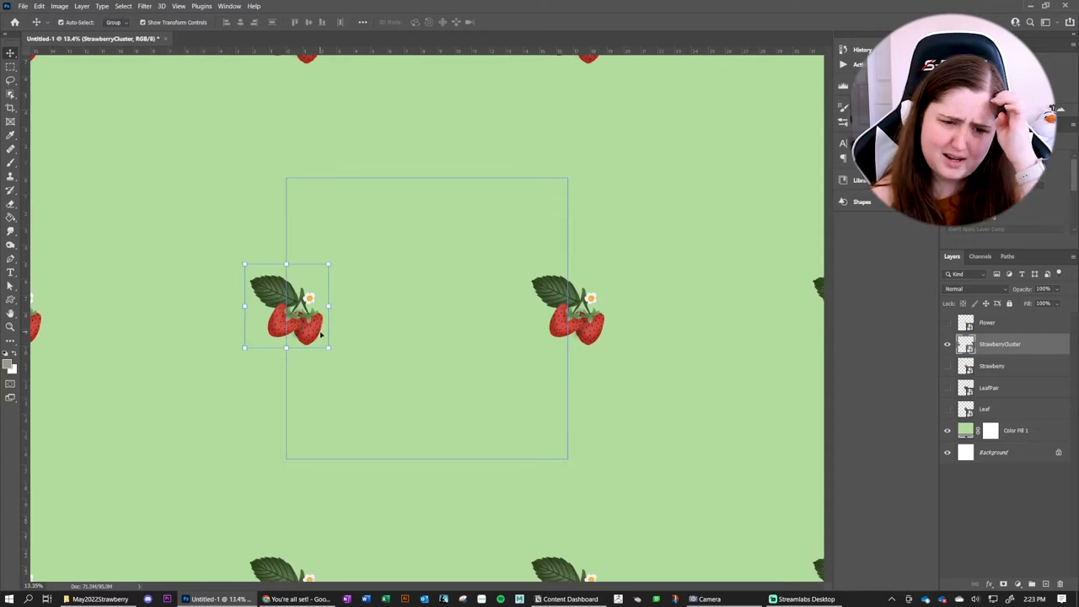
{"action": "mouse_move", "coordinate": [368, 367]}
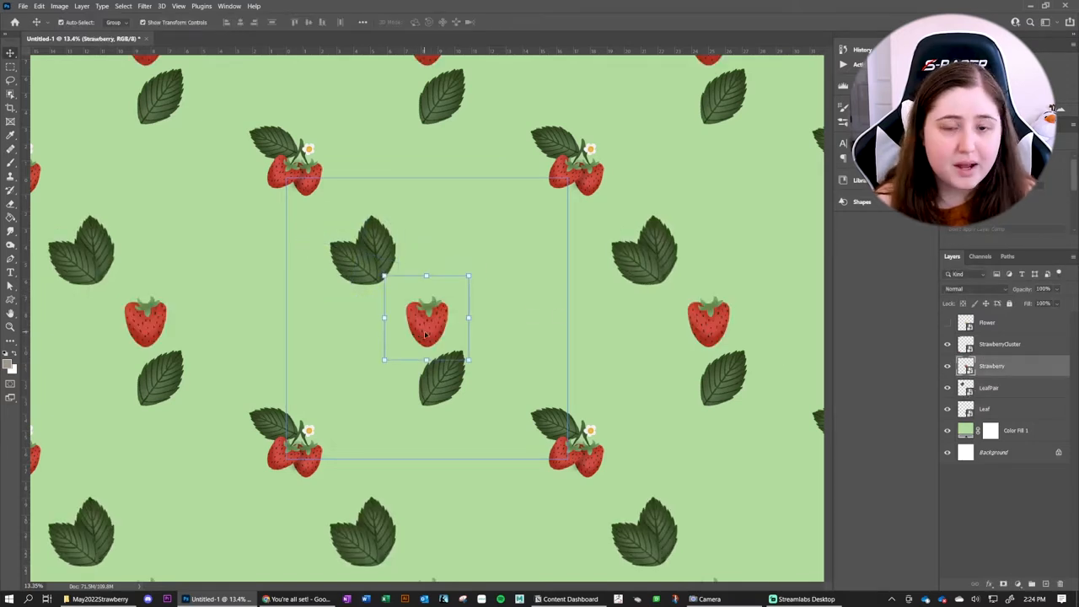
Position the leaf pair copy beside the strawberry and select the single strawberry layer
{"action": "left_click_drag", "start_coordinate": [425, 319], "coordinate": [497, 278]}
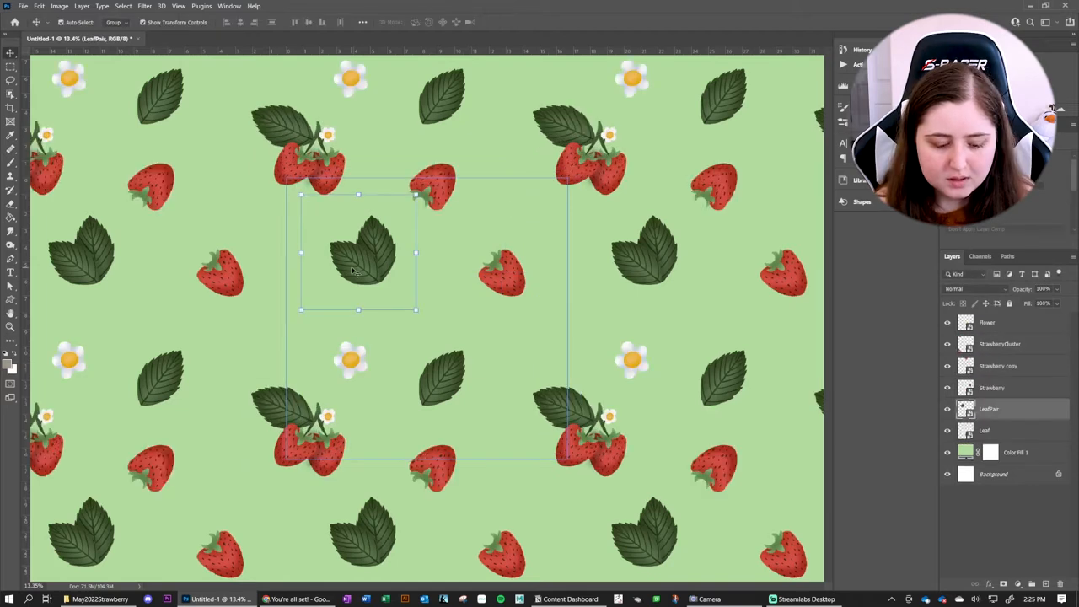
{"action": "left_click_drag", "start_coordinate": [358, 252], "coordinate": [570, 324]}
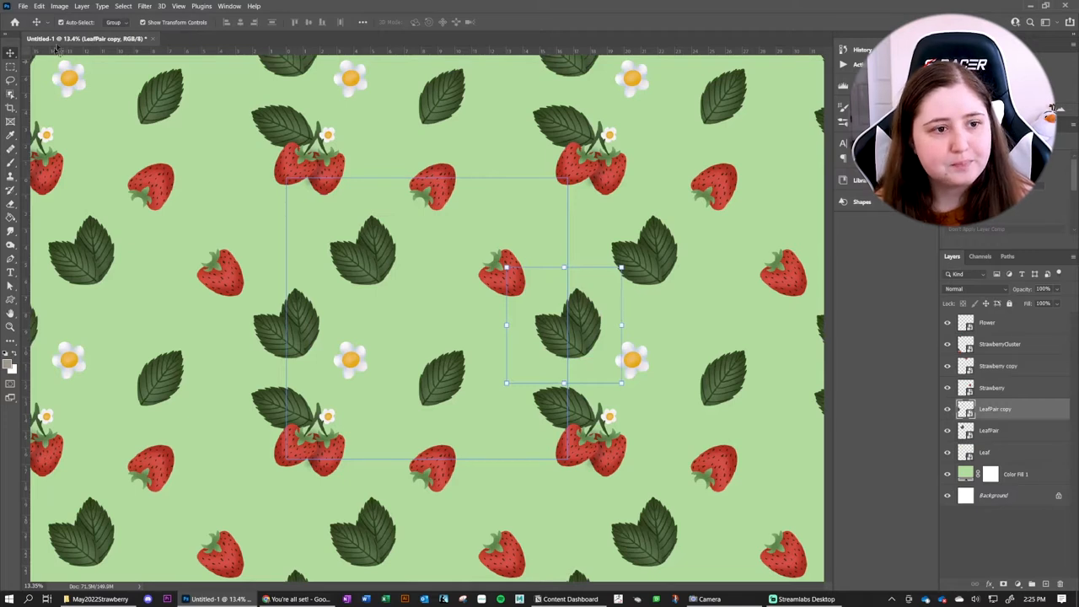
{"action": "mouse_move", "coordinate": [340, 216]}
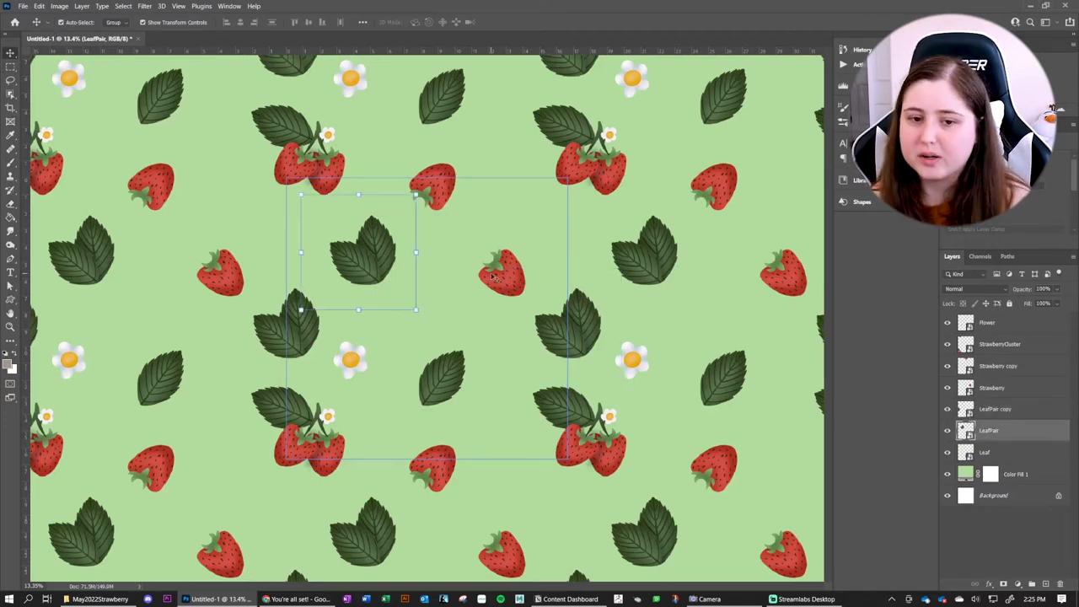
{"action": "left_click", "coordinate": [992, 387]}
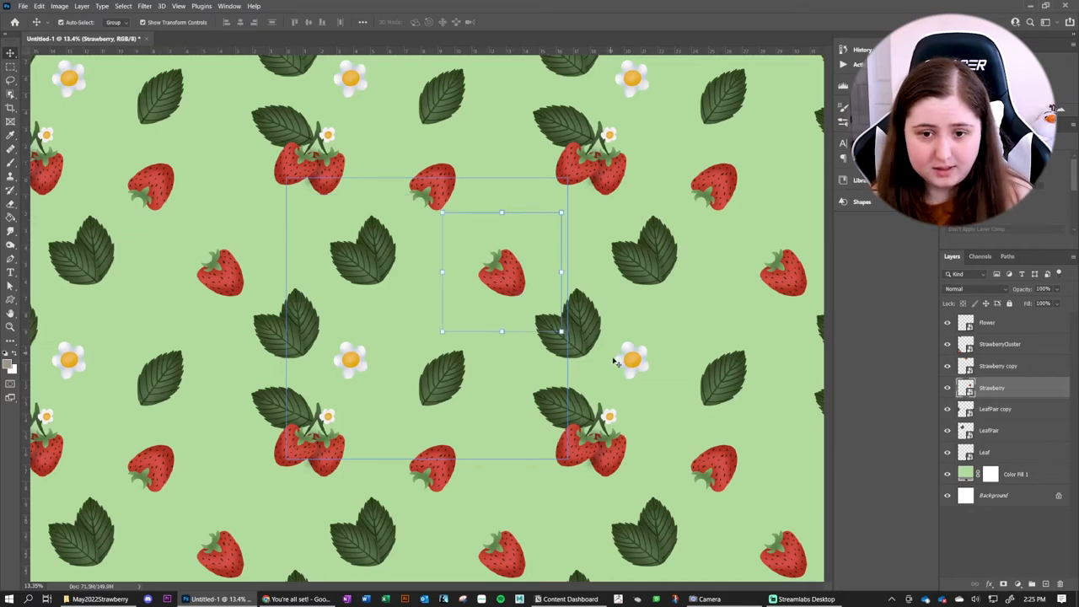
{"action": "mouse_move", "coordinate": [582, 344]}
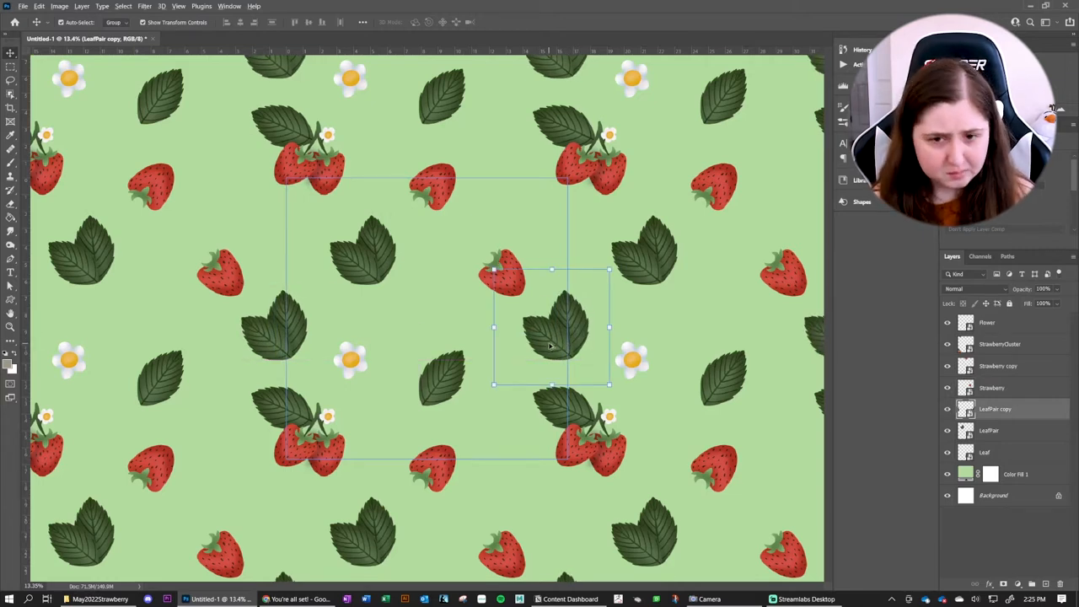
{"action": "left_click_drag", "start_coordinate": [548, 329], "coordinate": [387, 320]}
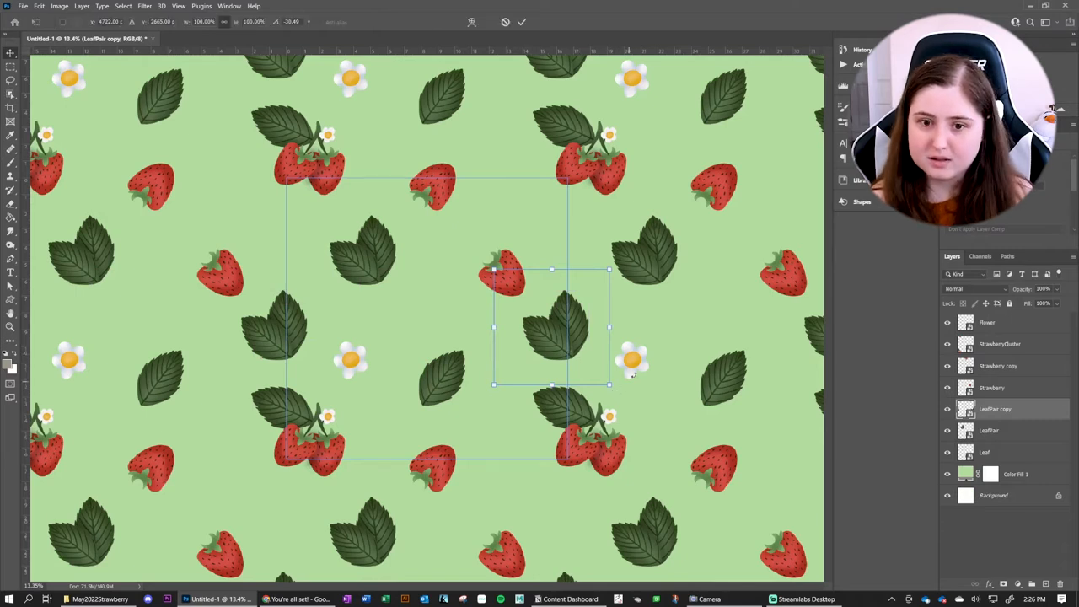
Rotate the motif slightly and commit the strawberry cluster's transform in the tile
{"action": "left_click_drag", "start_coordinate": [610, 270], "coordinate": [582, 300]}
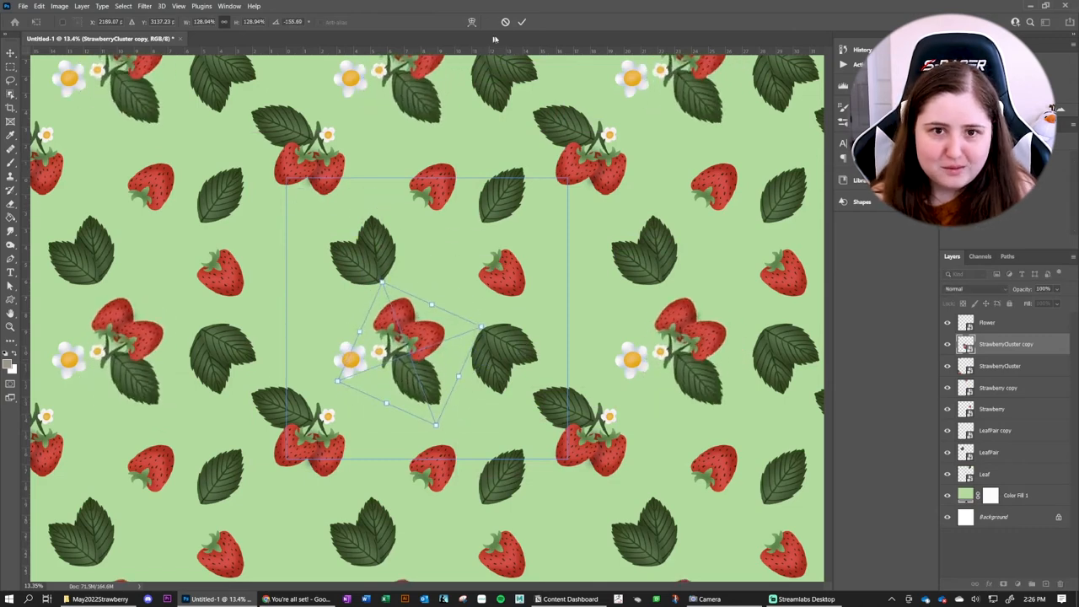
{"action": "left_click", "coordinate": [521, 22]}
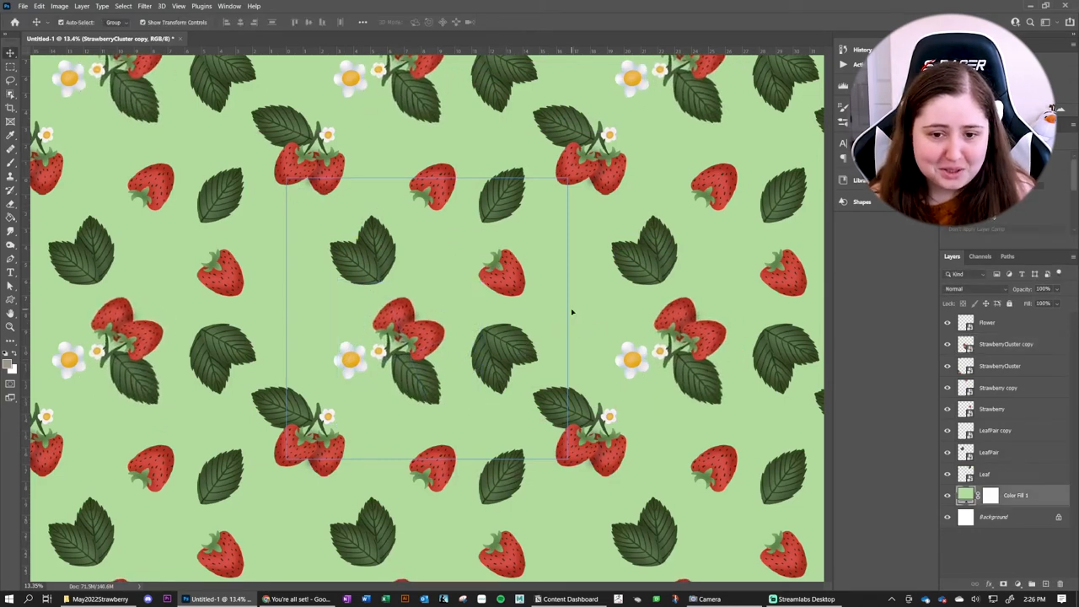
{"action": "left_click", "coordinate": [1015, 495]}
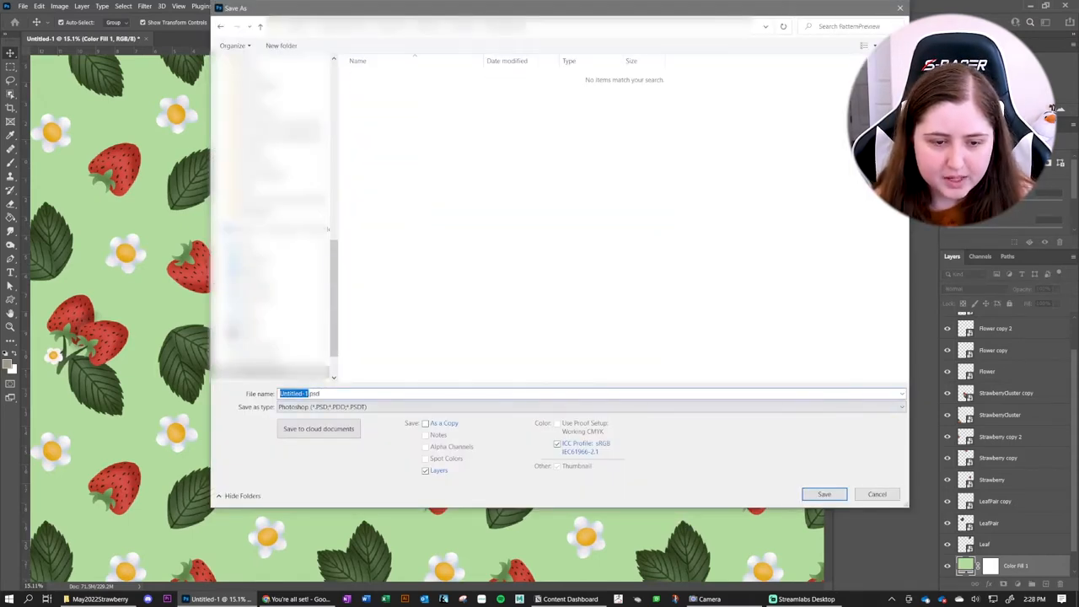
Save the document as StrawberryPattern.psd
{"action": "type", "text": "Stra.psd"}
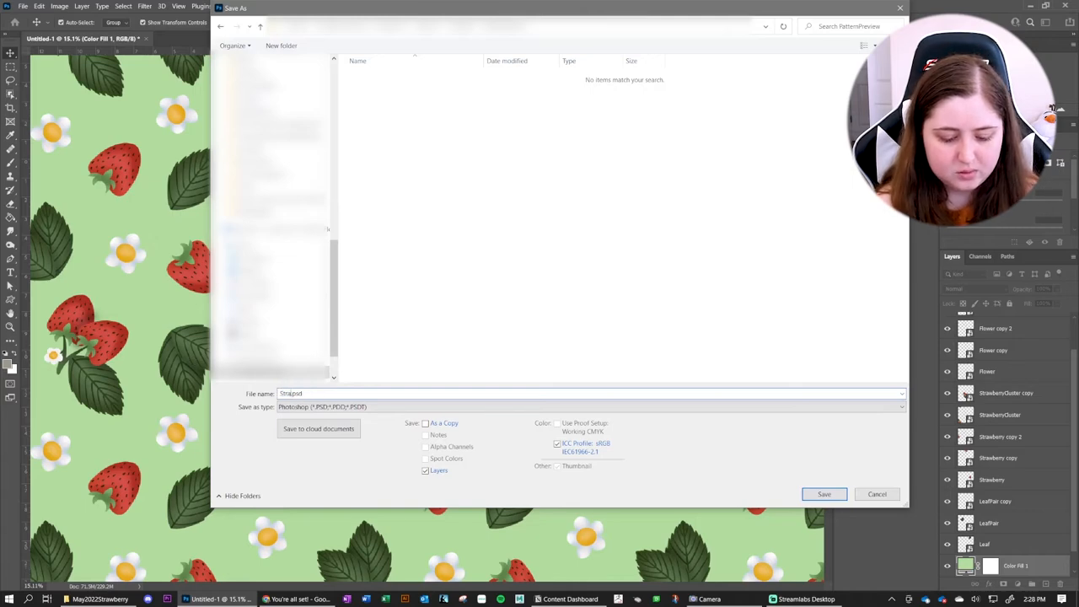
{"action": "left_click", "coordinate": [822, 494]}
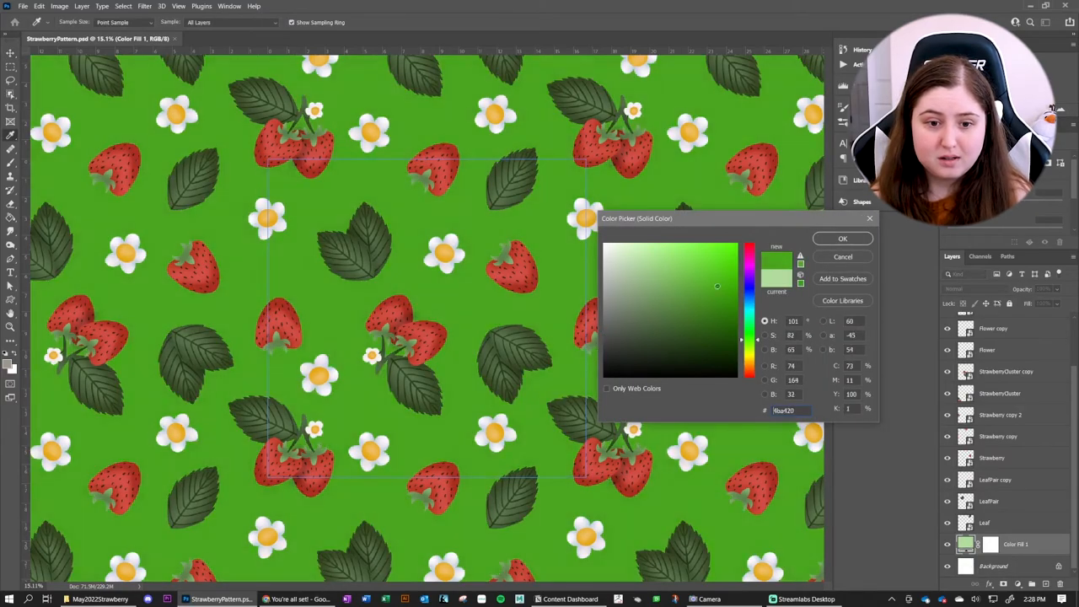
{"action": "left_click", "coordinate": [626, 233]}
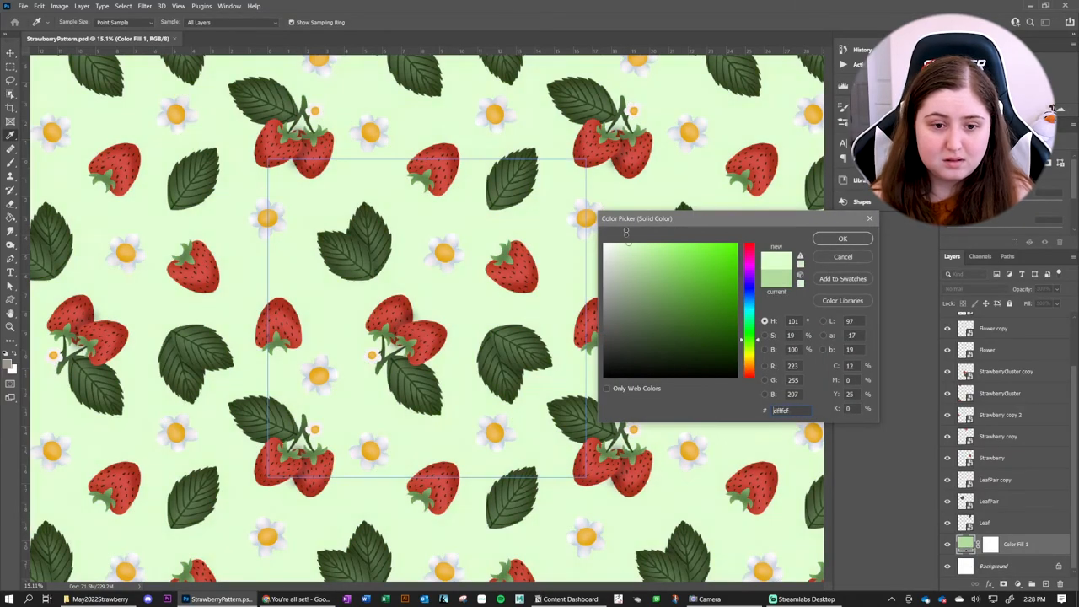
{"action": "left_click", "coordinate": [588, 252]}
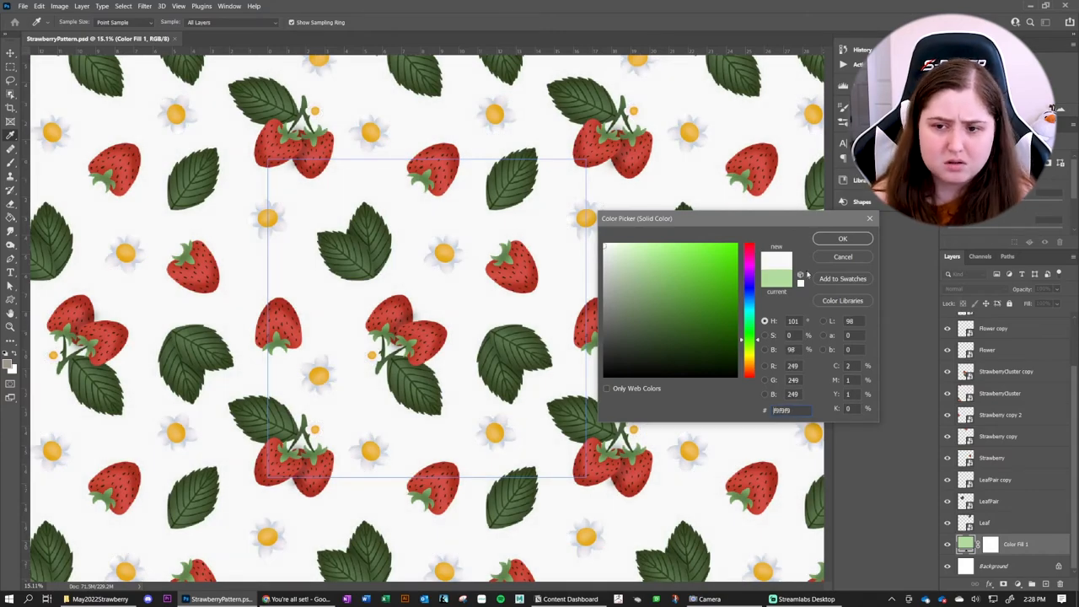
{"action": "left_click", "coordinate": [842, 239]}
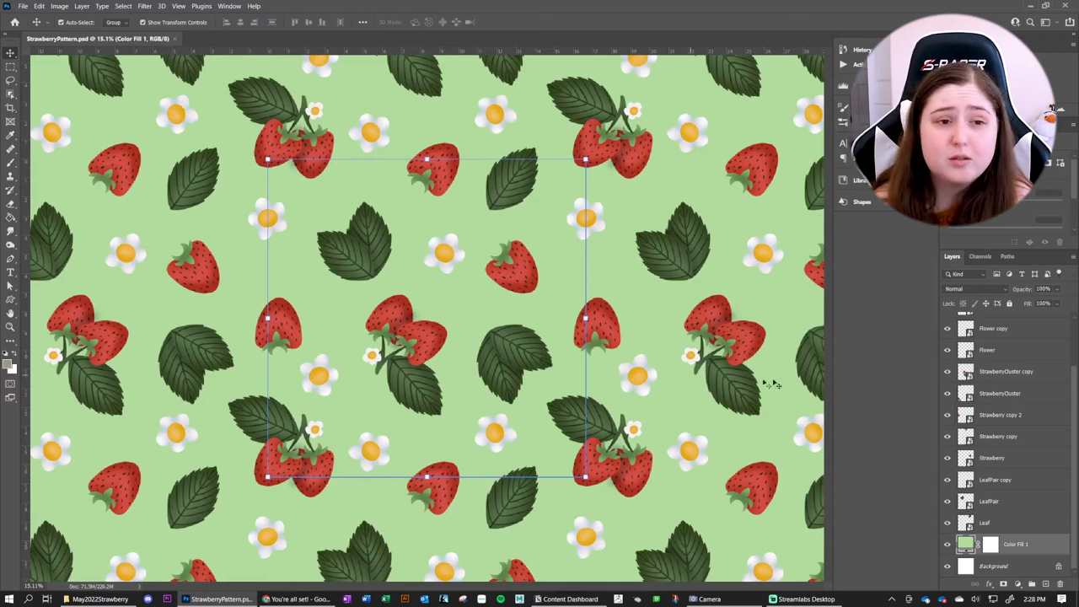
Define the tile as a new pattern preset named Strawberry Pattern Demo
{"action": "left_click", "coordinate": [38, 6]}
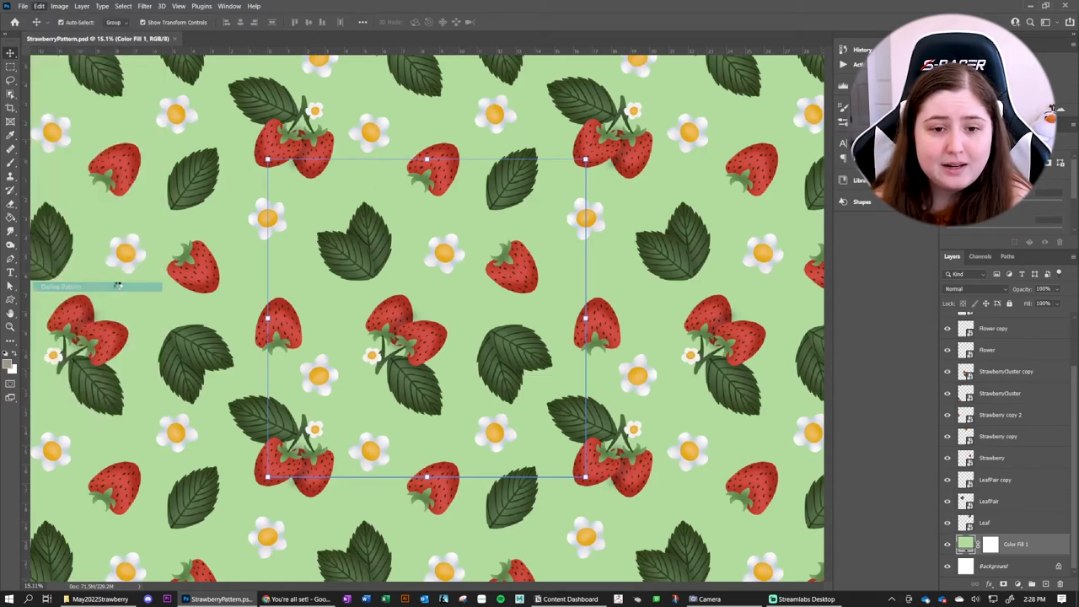
{"action": "left_click", "coordinate": [60, 286]}
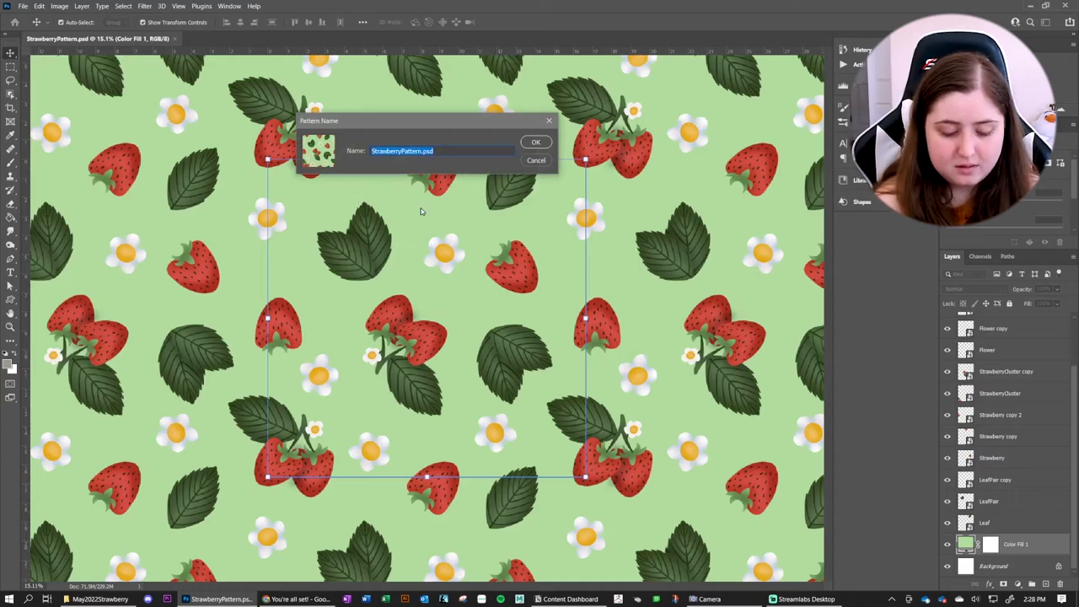
{"action": "type", "text": "Strawberry"}
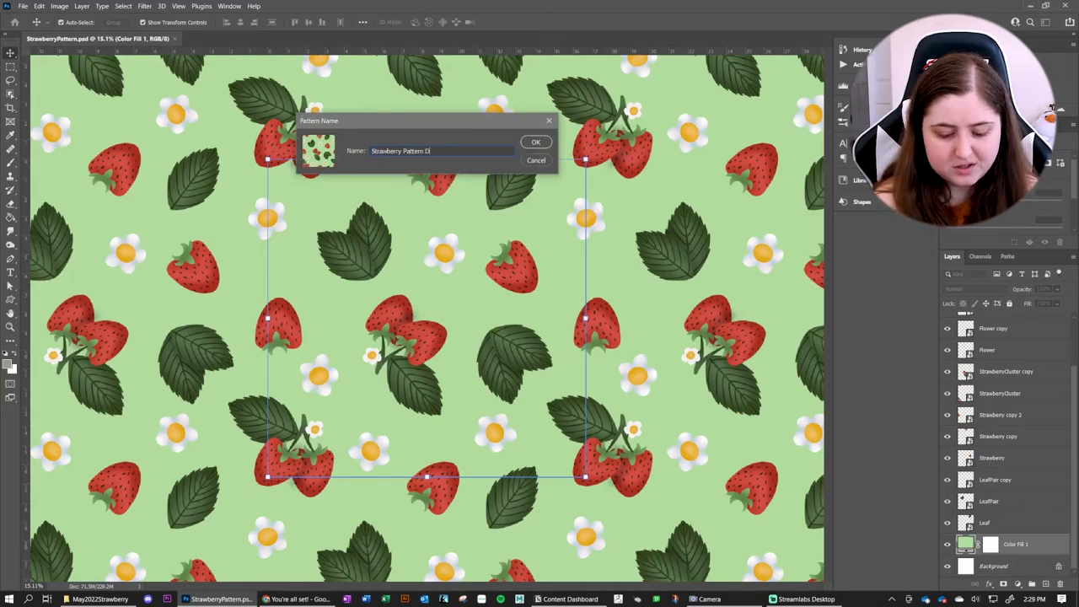
{"action": "type", "text": "emo"}
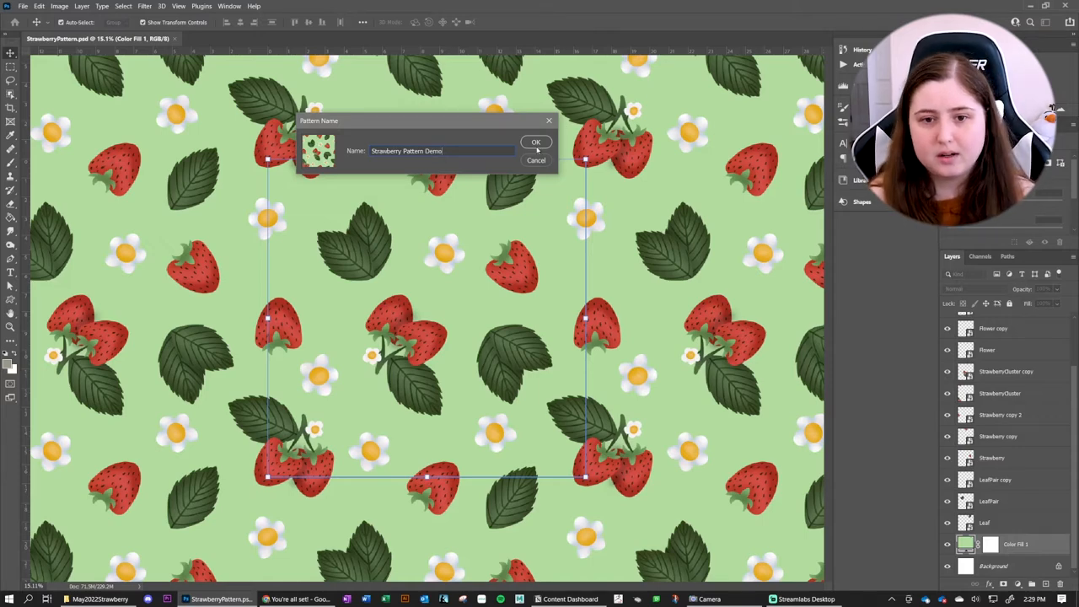
{"action": "left_click", "coordinate": [536, 141]}
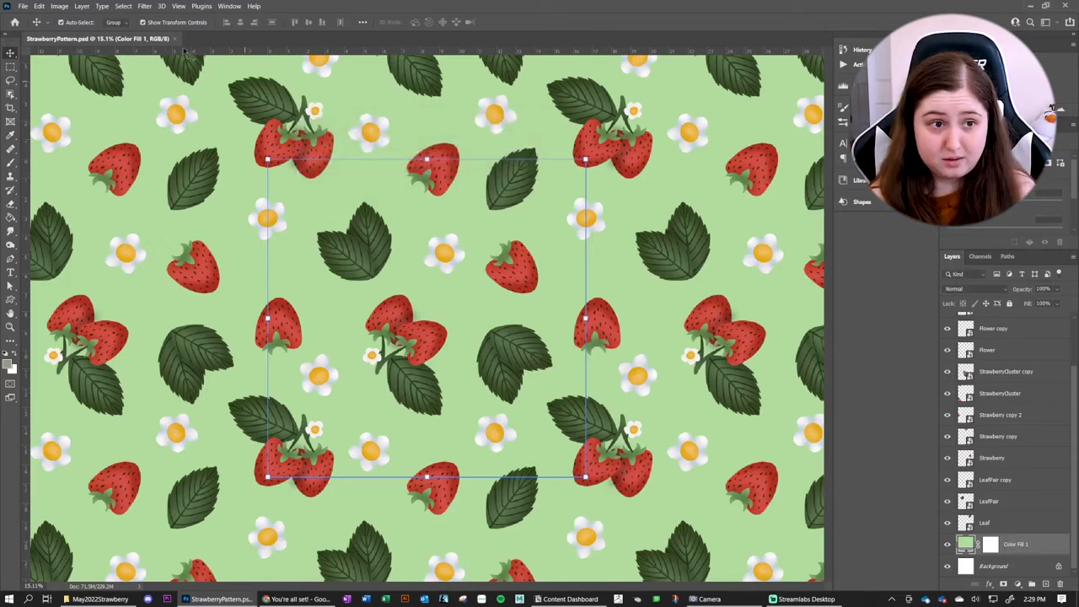
{"action": "left_click", "coordinate": [23, 7]}
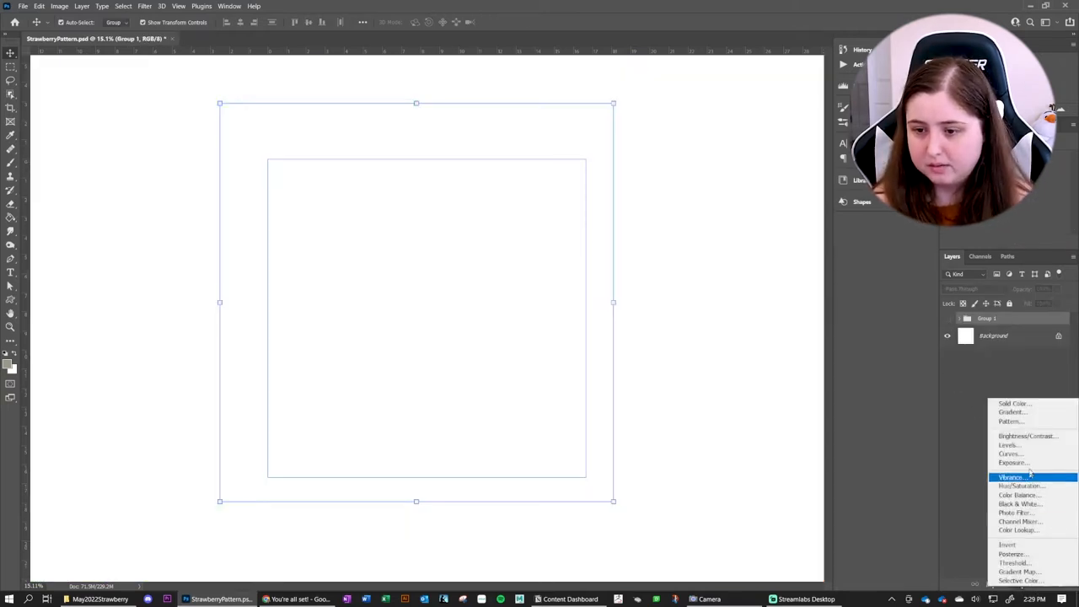
Preview a Pattern fill layer using the new strawberry preset, then cancel it
{"action": "left_click", "coordinate": [1012, 422]}
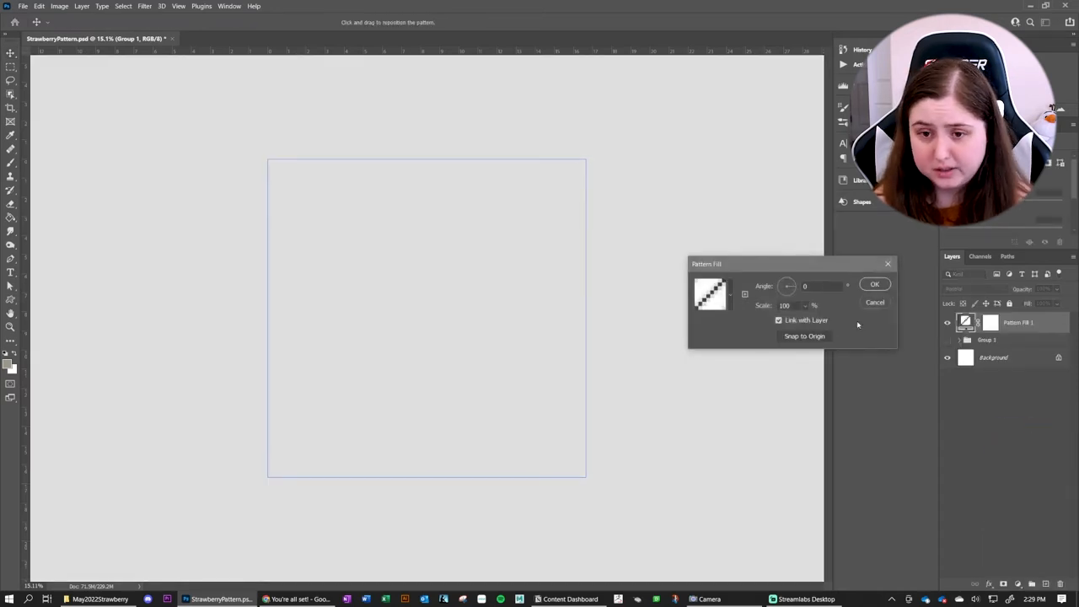
{"action": "mouse_move", "coordinate": [733, 293]}
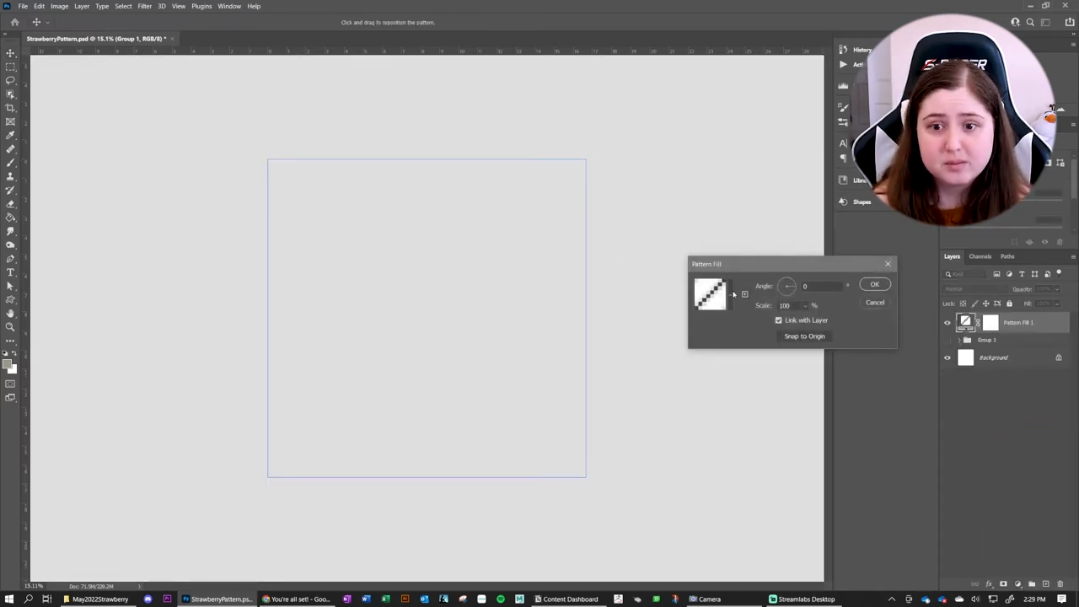
{"action": "left_click", "coordinate": [711, 294]}
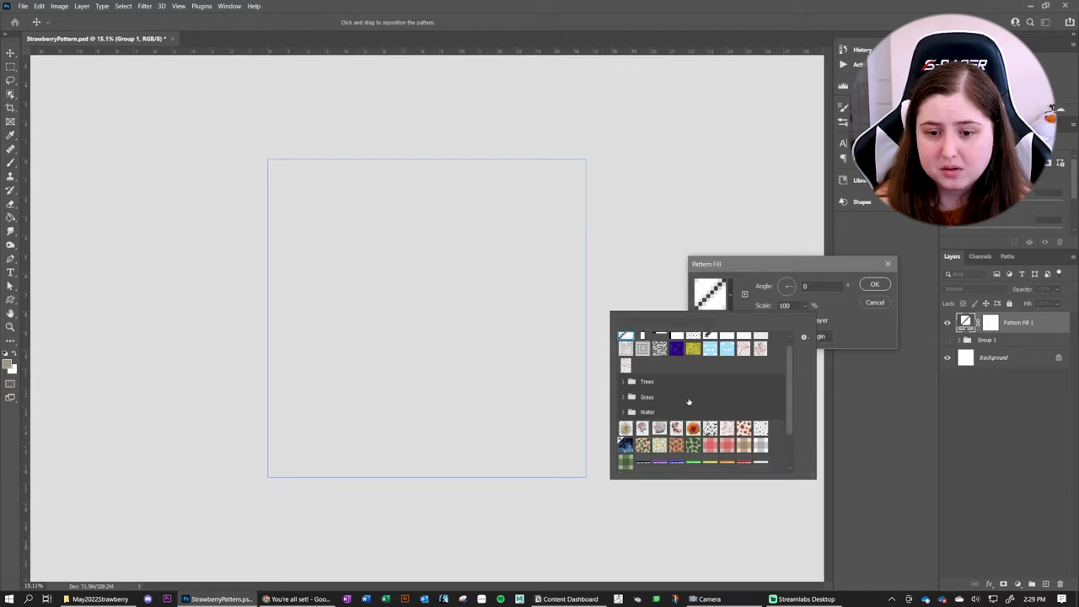
{"action": "scroll", "scroll_direction": "down", "scroll_amount": 3}
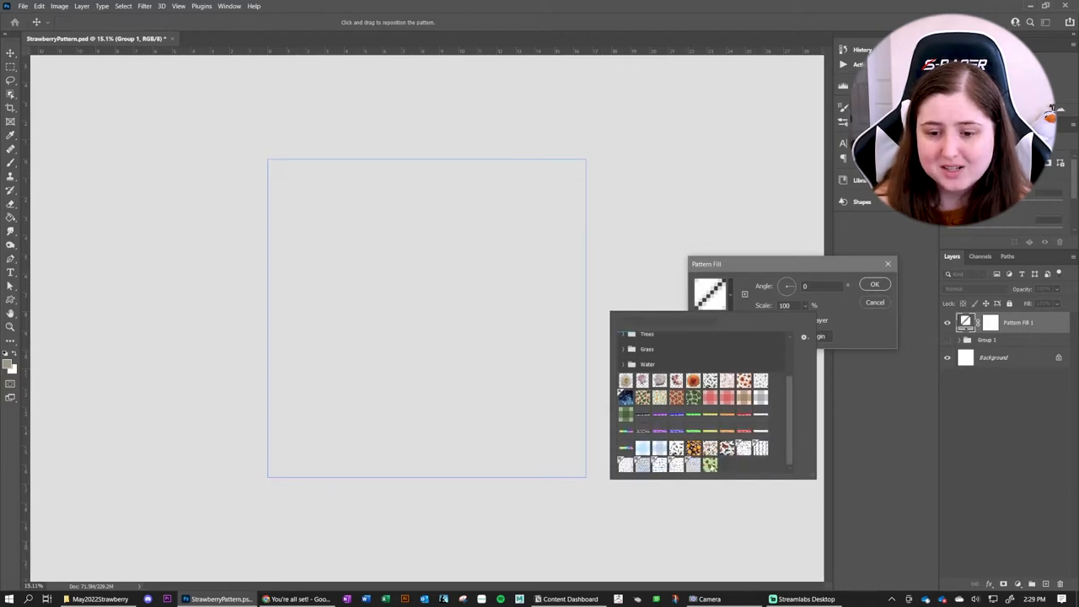
{"action": "left_click", "coordinate": [708, 464]}
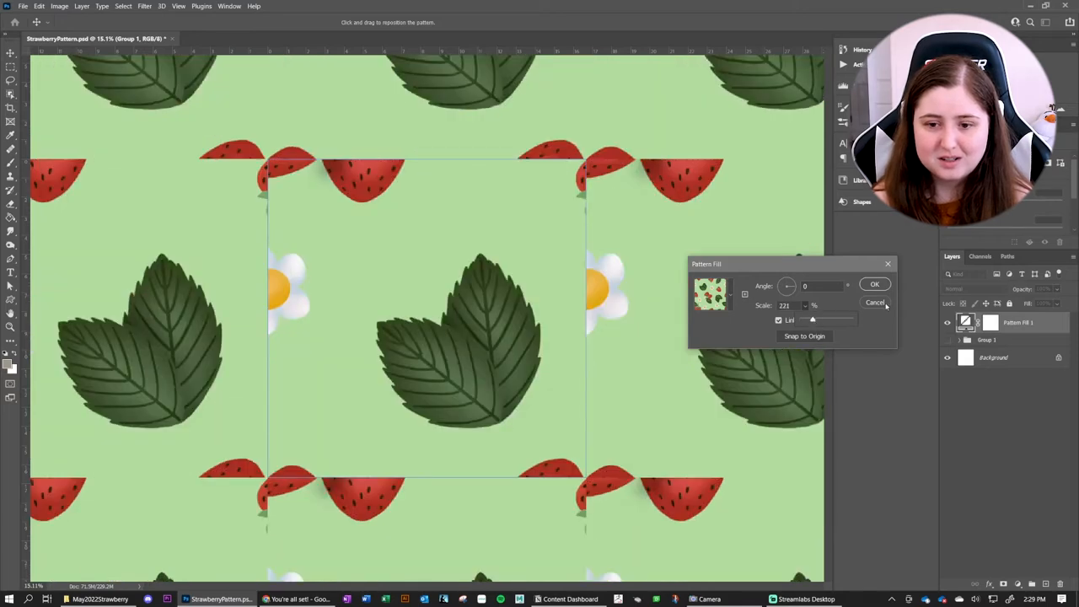
{"action": "left_click", "coordinate": [875, 303]}
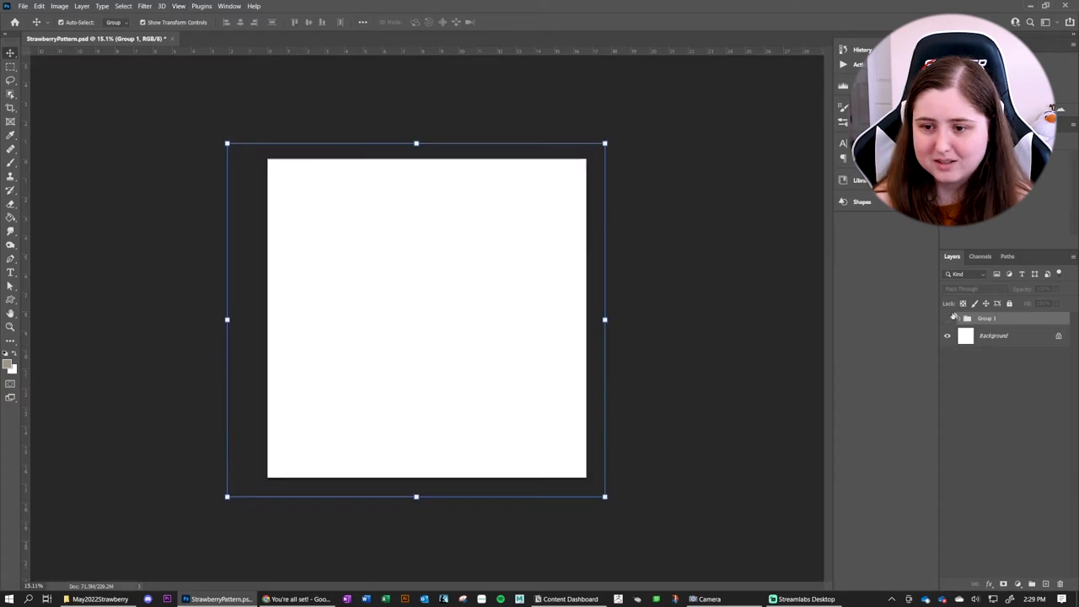
Add a Pattern fill layer with Strawberry Pattern Demo, tilted and scaled down, covering the canvas
{"action": "left_click", "coordinate": [1002, 583]}
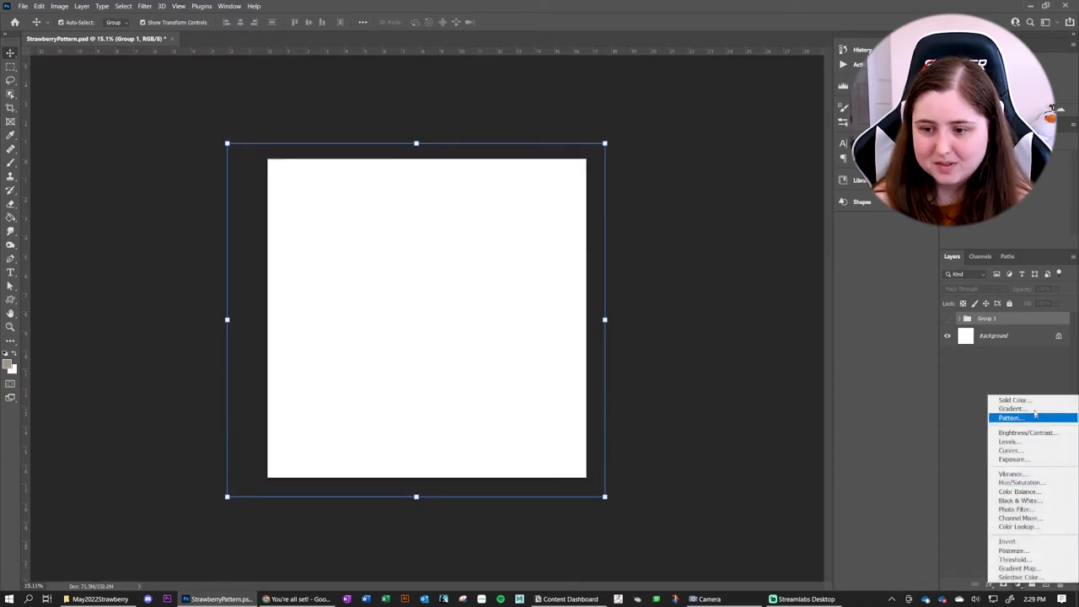
{"action": "left_click", "coordinate": [1010, 418]}
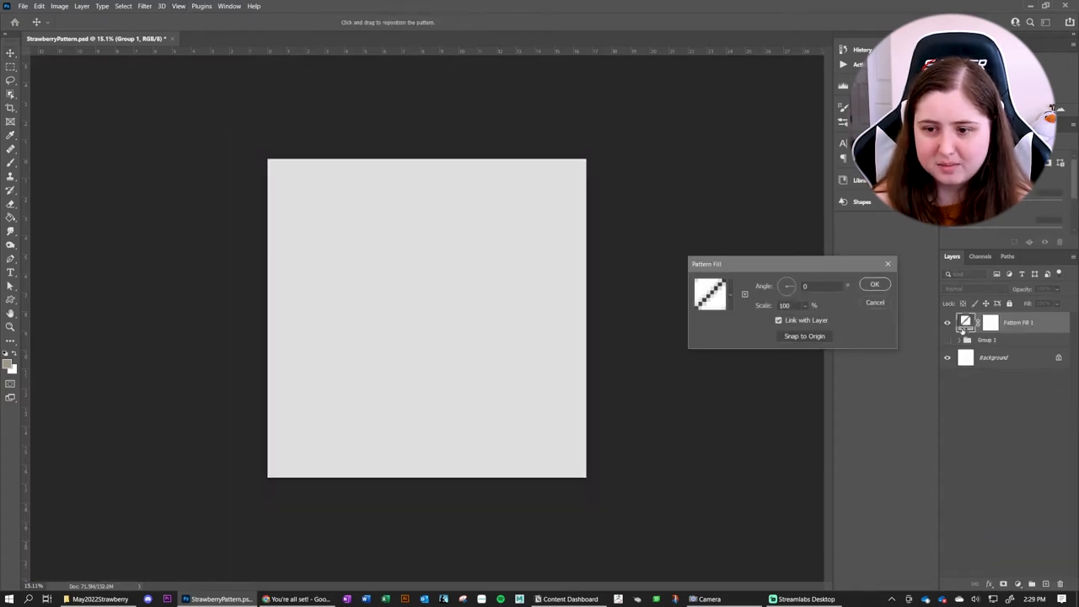
{"action": "left_click", "coordinate": [712, 293]}
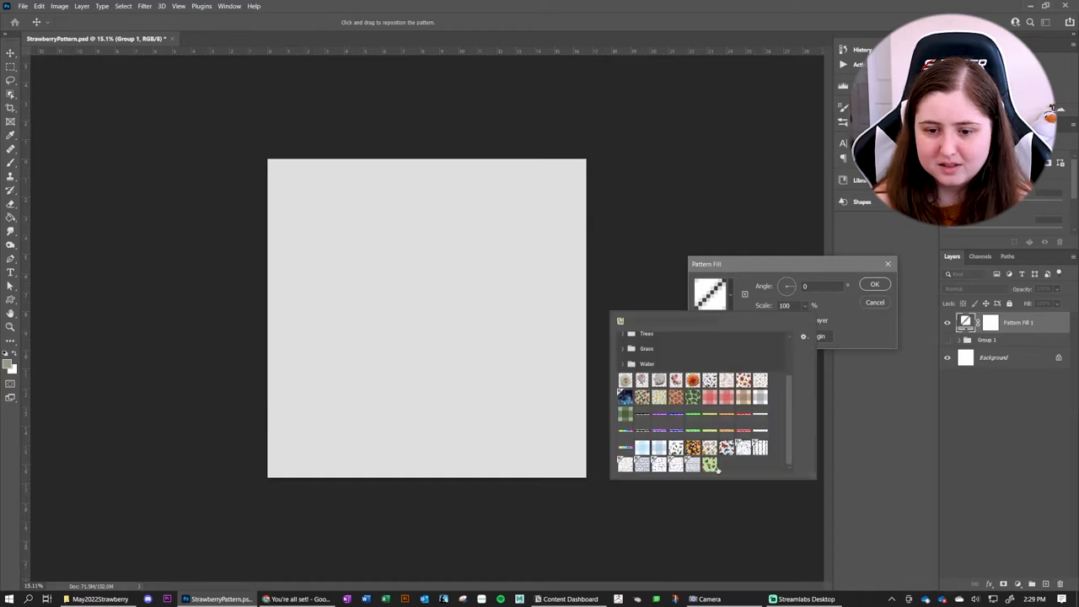
{"action": "left_click", "coordinate": [710, 463]}
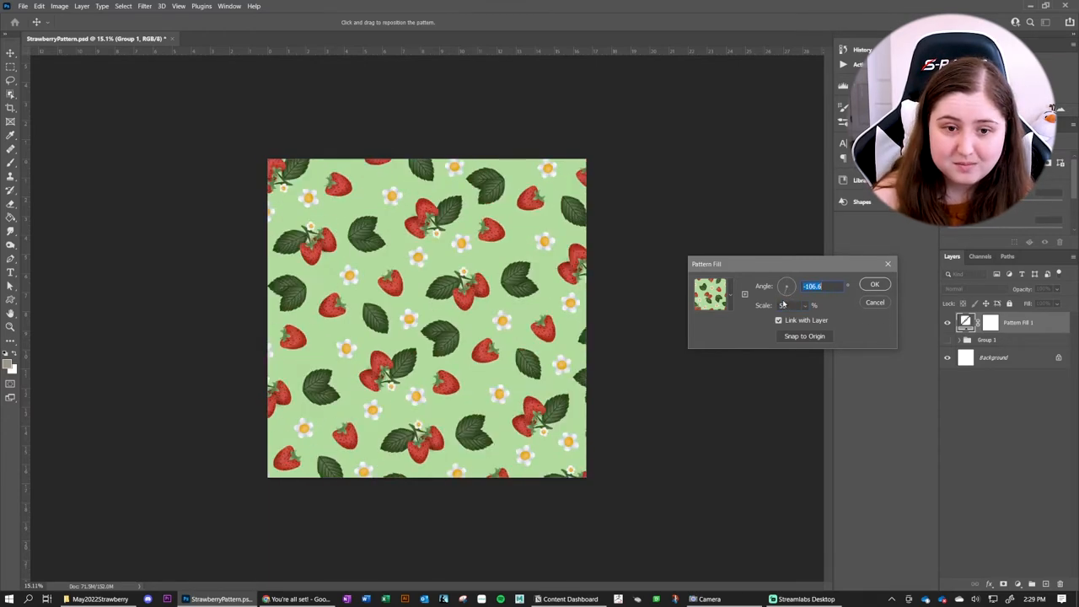
{"action": "left_click", "coordinate": [873, 283]}
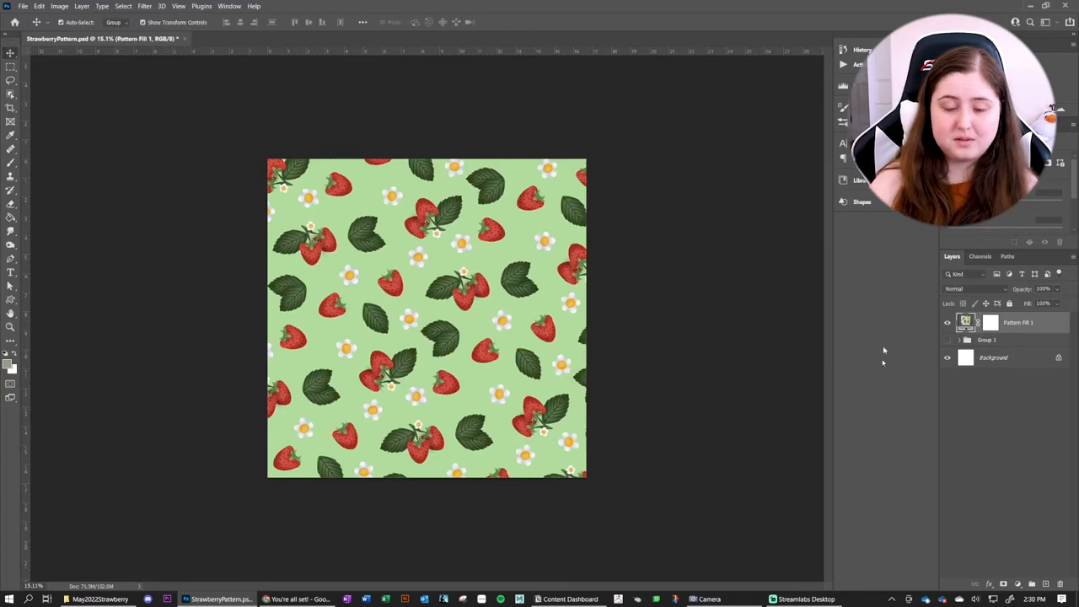
{"action": "mouse_move", "coordinate": [836, 398]}
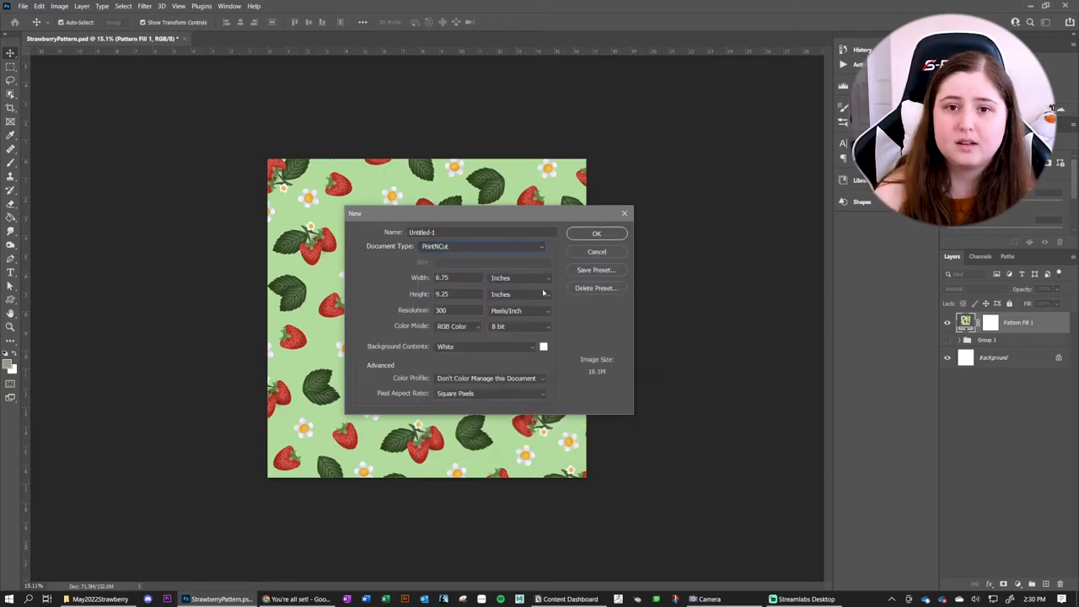
{"action": "mouse_move", "coordinate": [542, 294]}
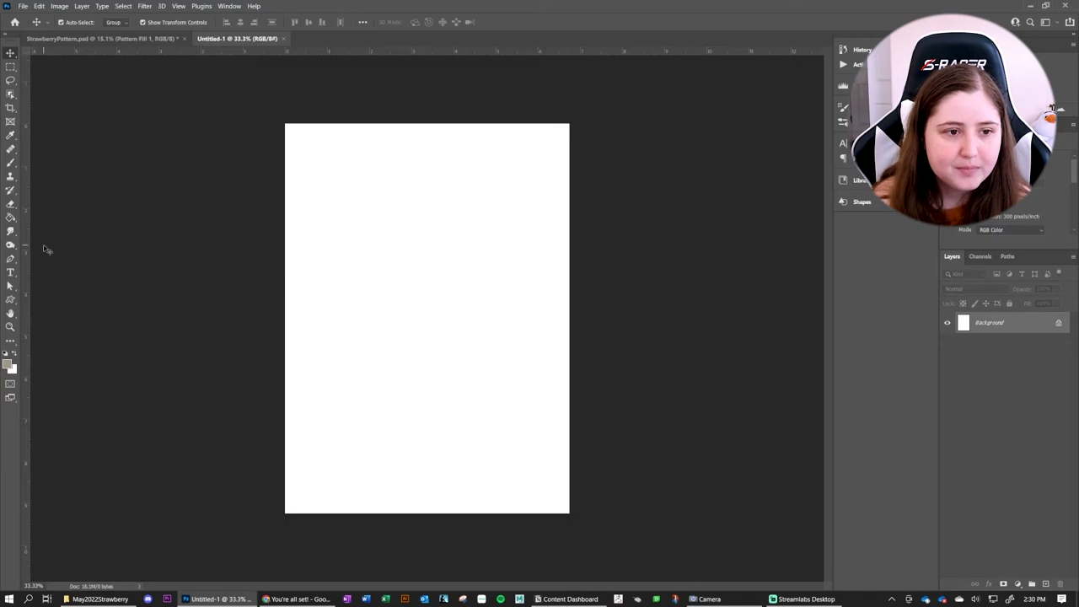
Draw a tall, narrow rectangle strip near the top-left corner of the blank canvas
{"action": "left_click", "coordinate": [10, 300]}
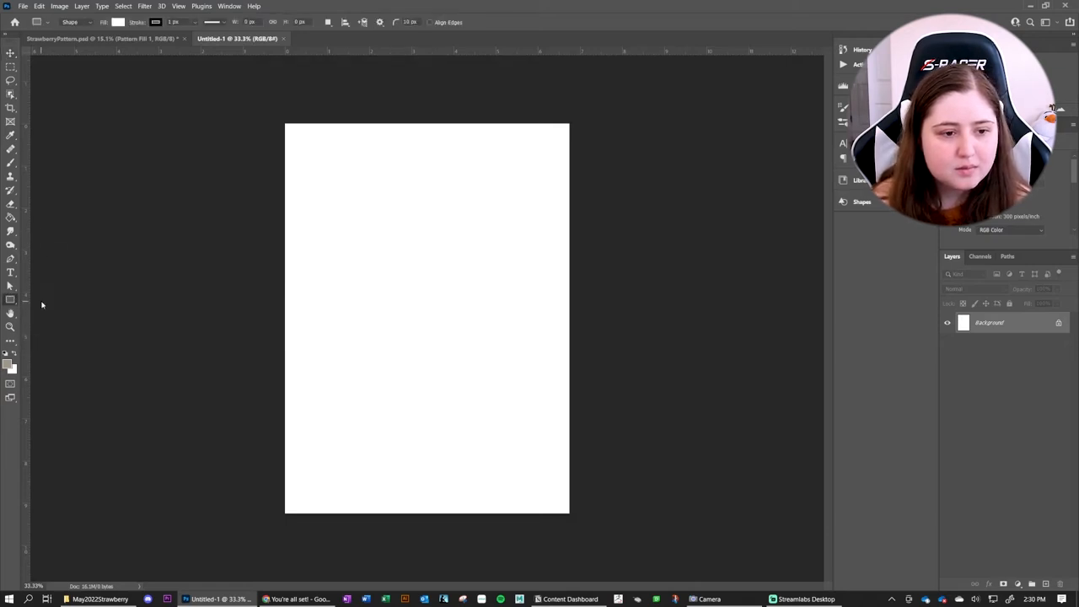
{"action": "left_click_drag", "start_coordinate": [320, 149], "coordinate": [334, 285]}
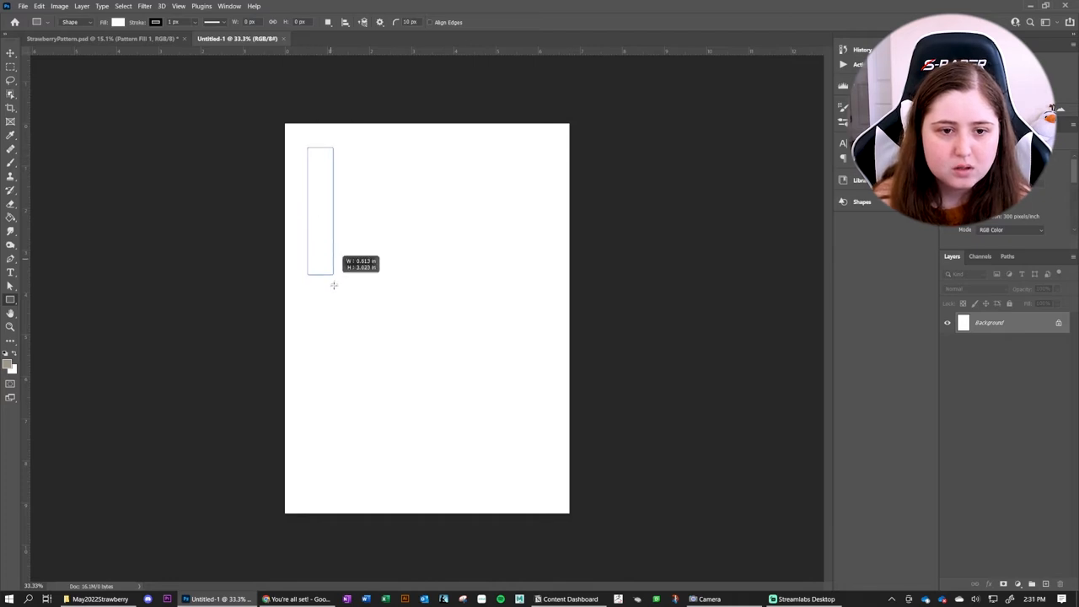
{"action": "left_click_drag", "start_coordinate": [330, 270], "coordinate": [330, 303]}
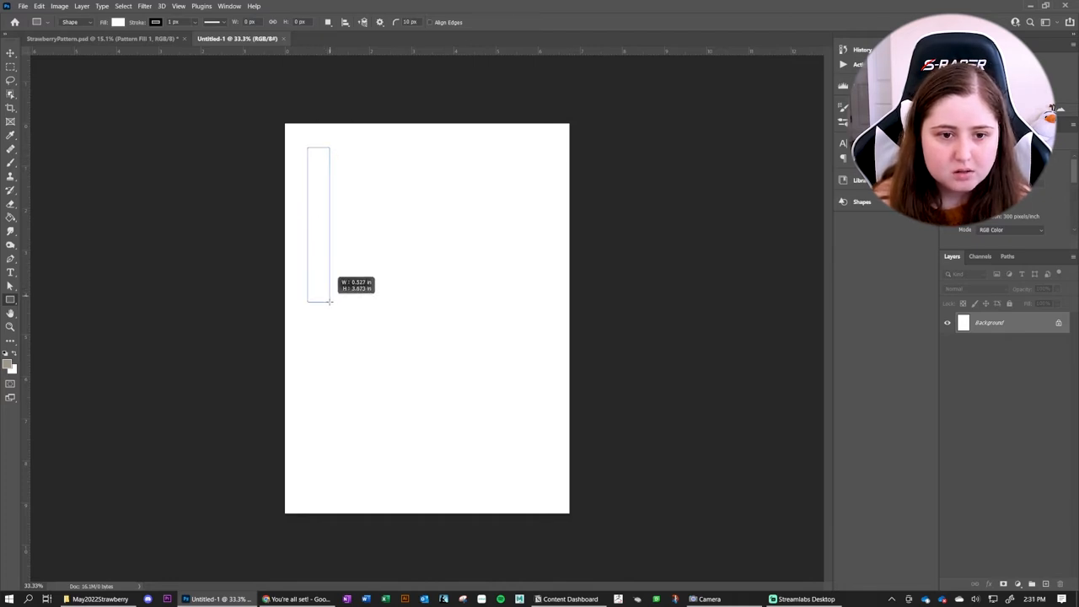
{"action": "left_click_drag", "start_coordinate": [307, 149], "coordinate": [329, 312]}
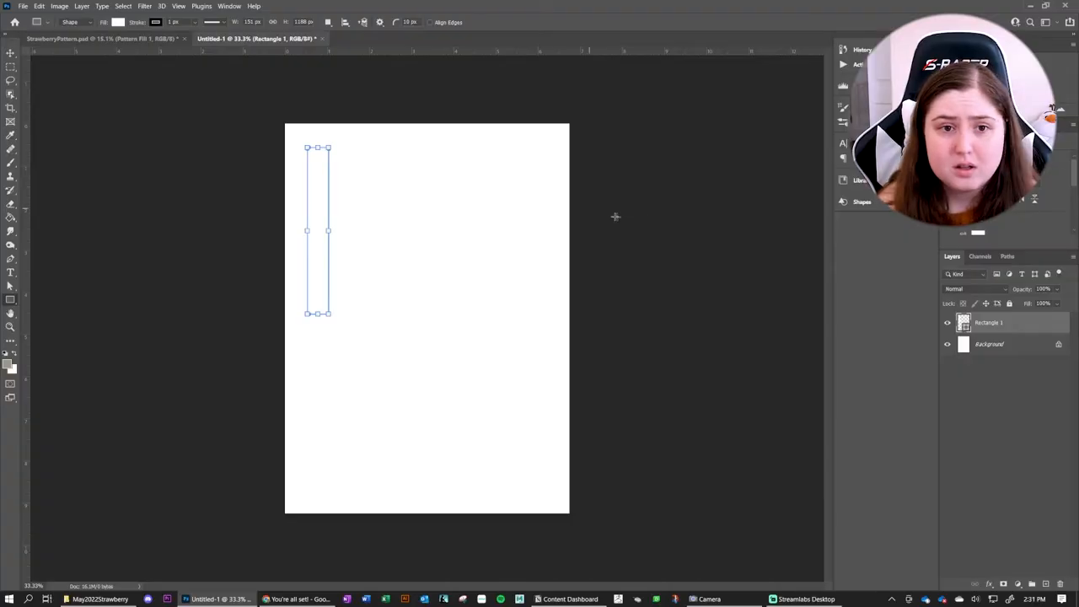
Set the strip's width and height units and values so it runs nearly the full page height
{"action": "left_click", "coordinate": [263, 22]}
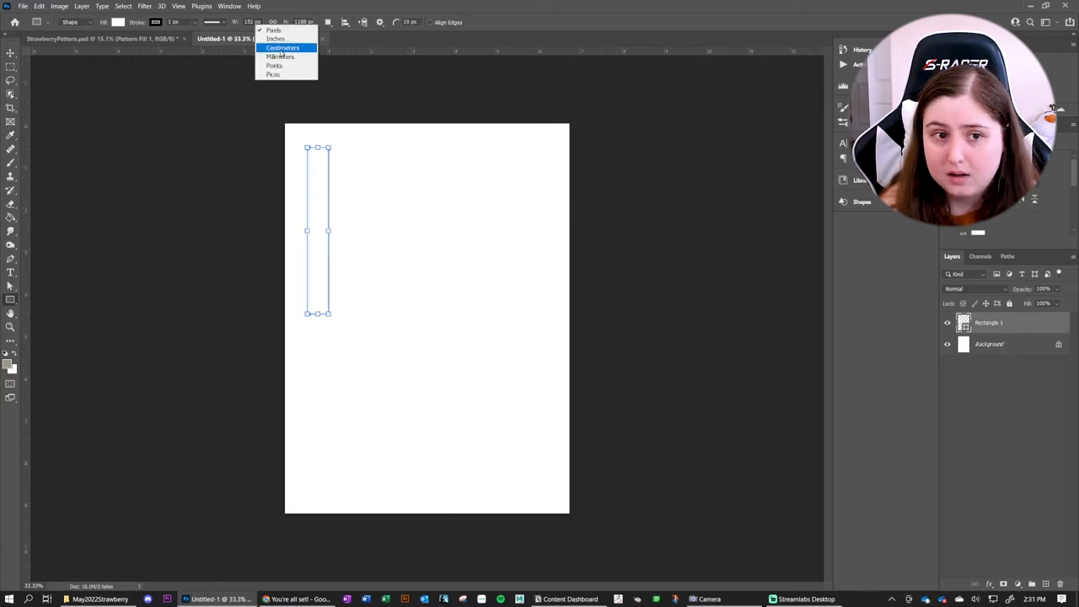
{"action": "left_click", "coordinate": [284, 48]}
{"action": "type", "text": "1.5"}
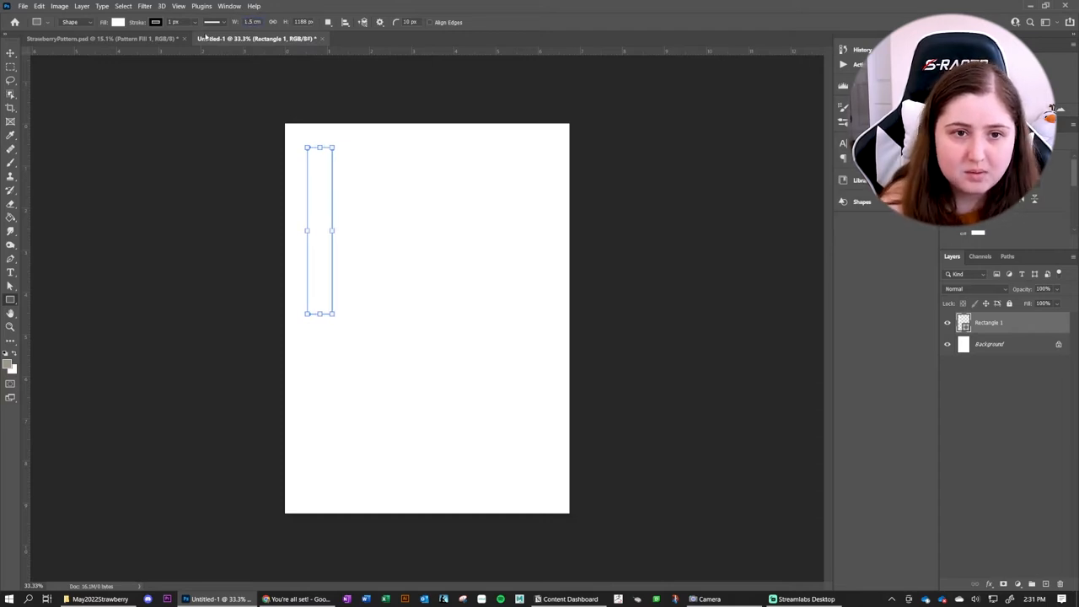
{"action": "left_click", "coordinate": [287, 22]}
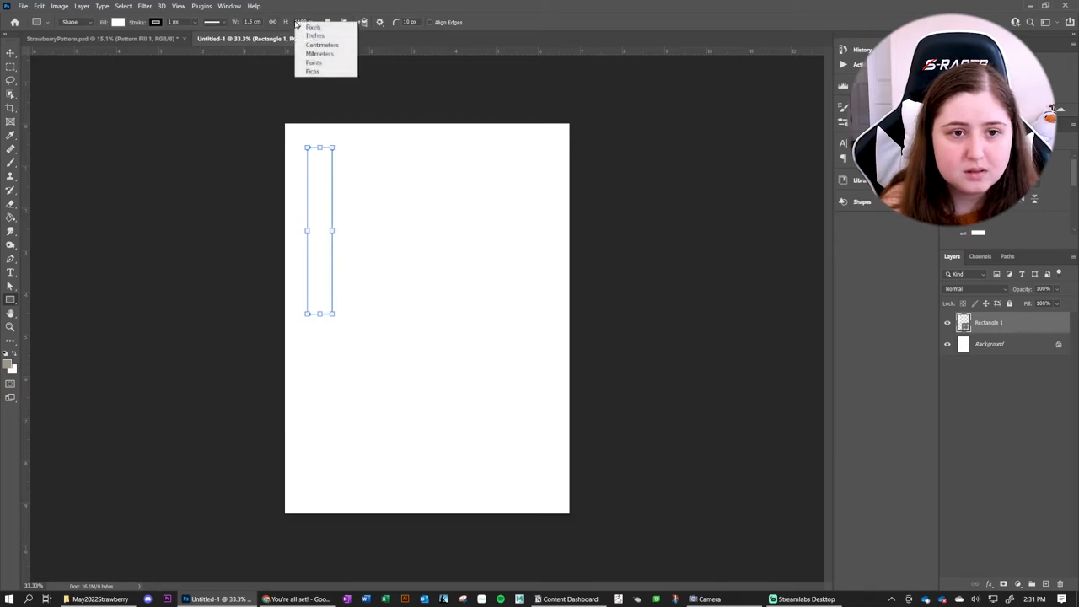
{"action": "left_click", "coordinate": [307, 22]}
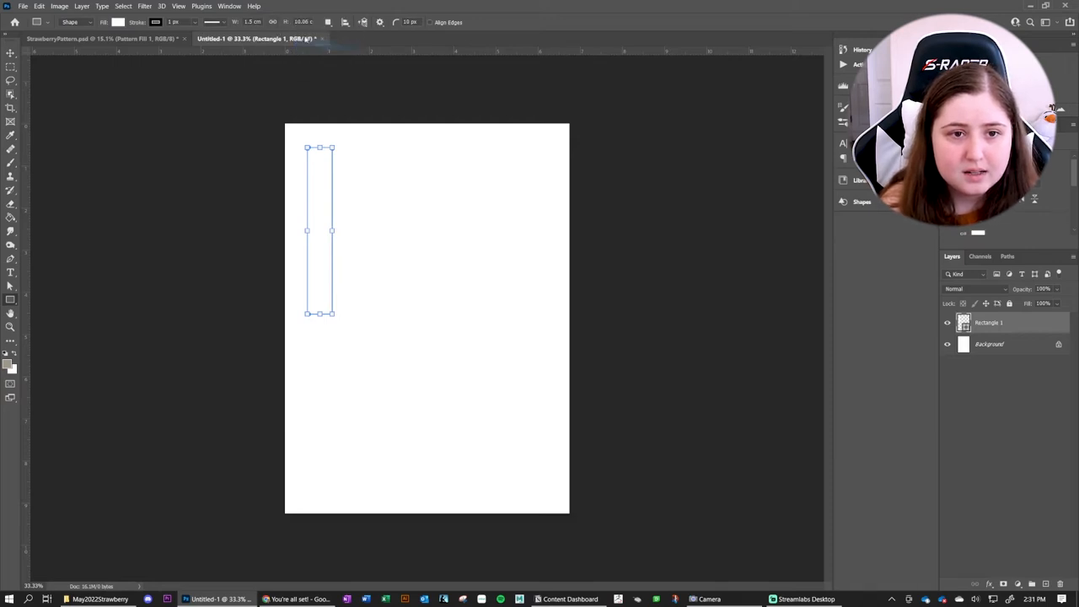
{"action": "triple_click", "coordinate": [302, 20]}
{"action": "type", "text": "20"}
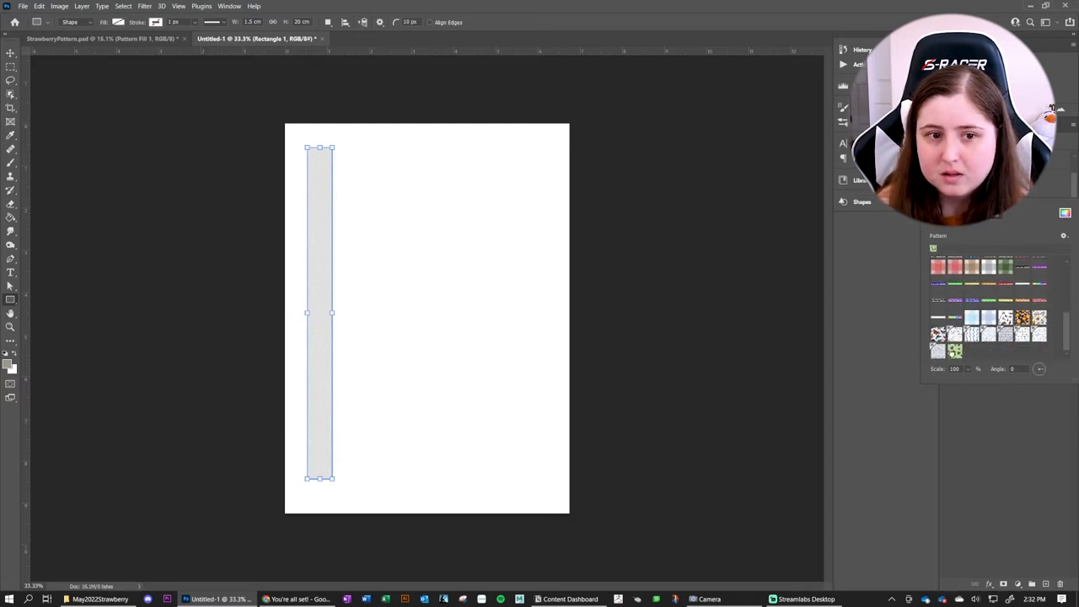
Fill the tall strip shape with the green strawberry pattern from the Fill swatch
{"action": "left_click", "coordinate": [954, 352]}
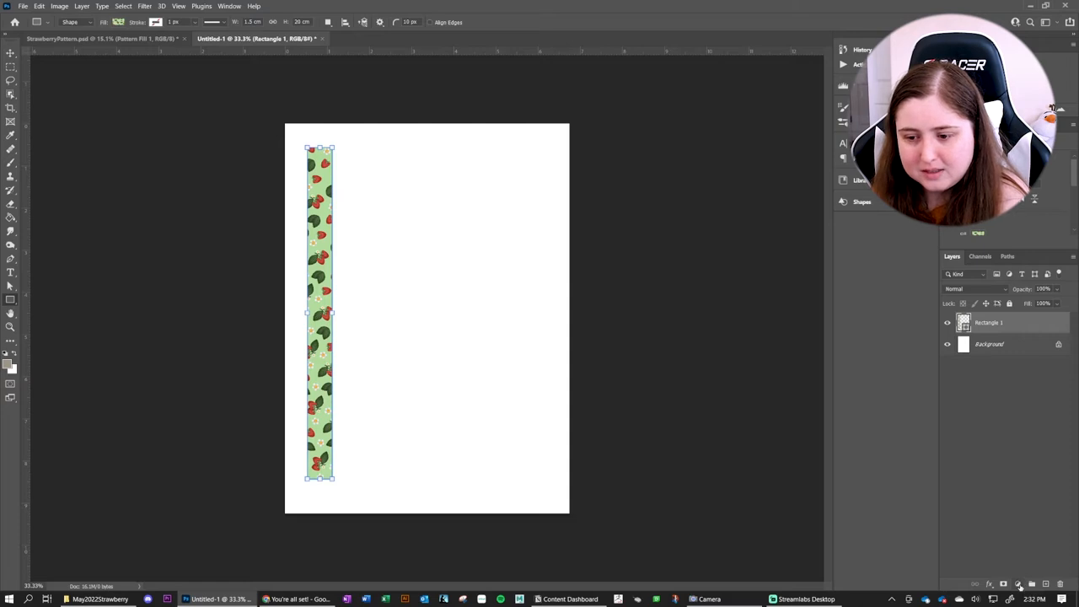
Add a strawberry pattern fill layer over the page with a reduced scale for small motifs
{"action": "left_click", "coordinate": [1019, 584]}
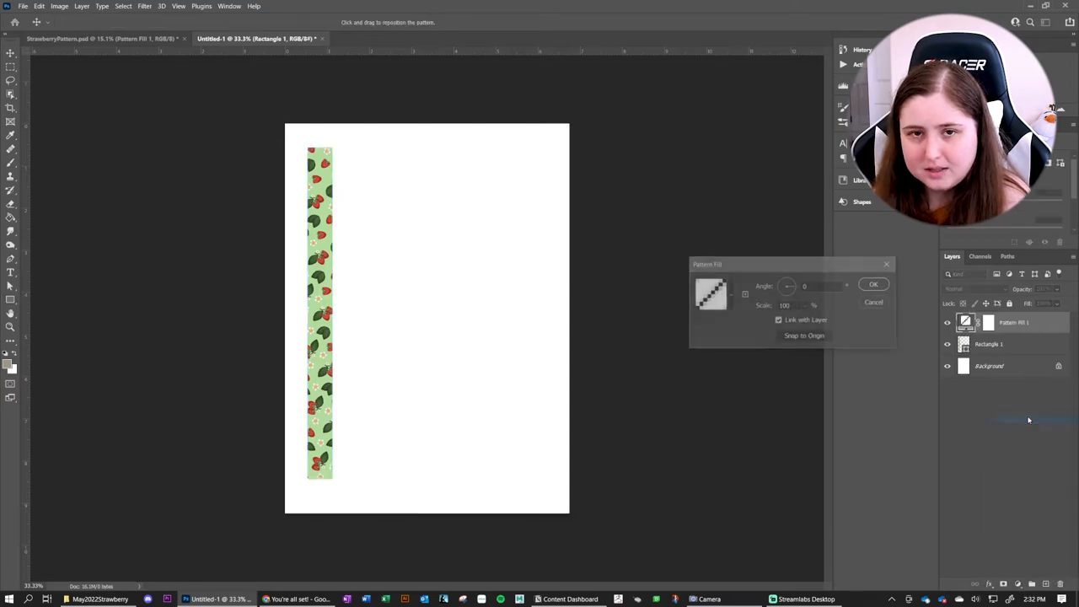
{"action": "left_click", "coordinate": [712, 293]}
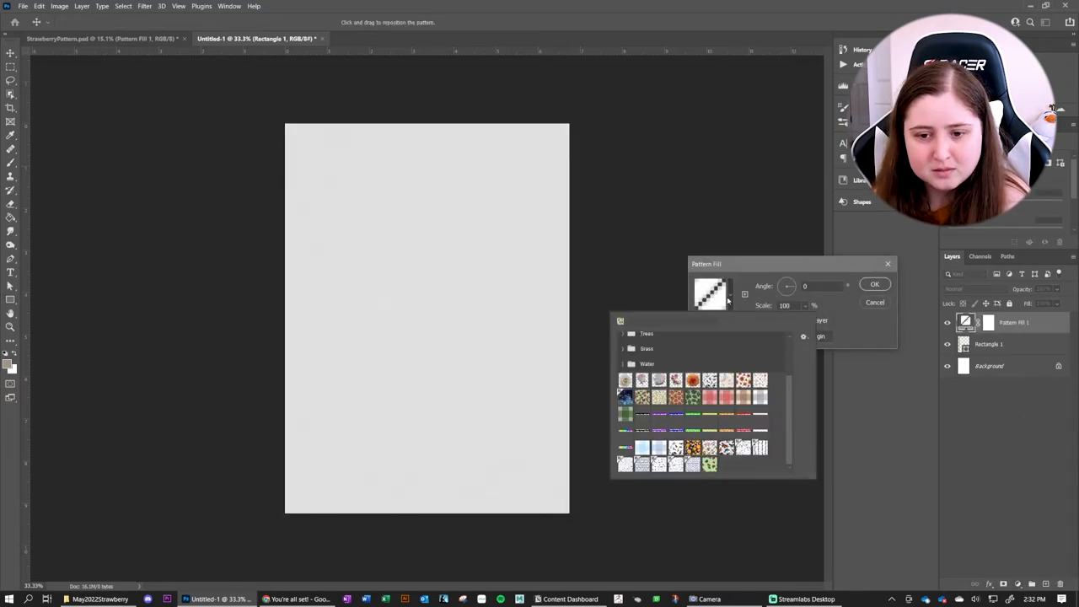
{"action": "left_click", "coordinate": [708, 465]}
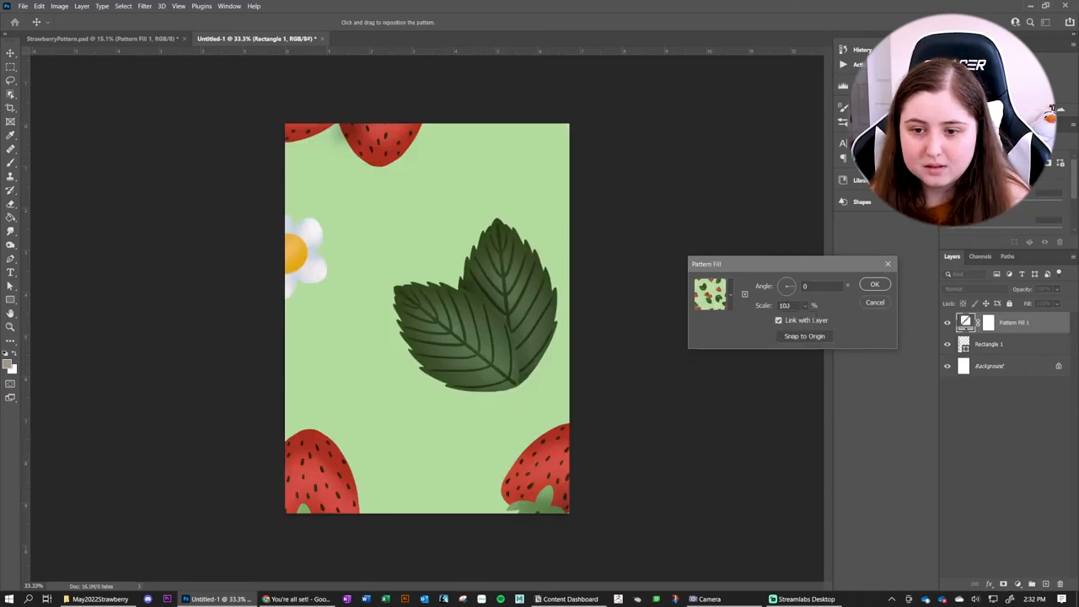
{"action": "triple_click", "coordinate": [785, 305]}
{"action": "type", "text": "10"}
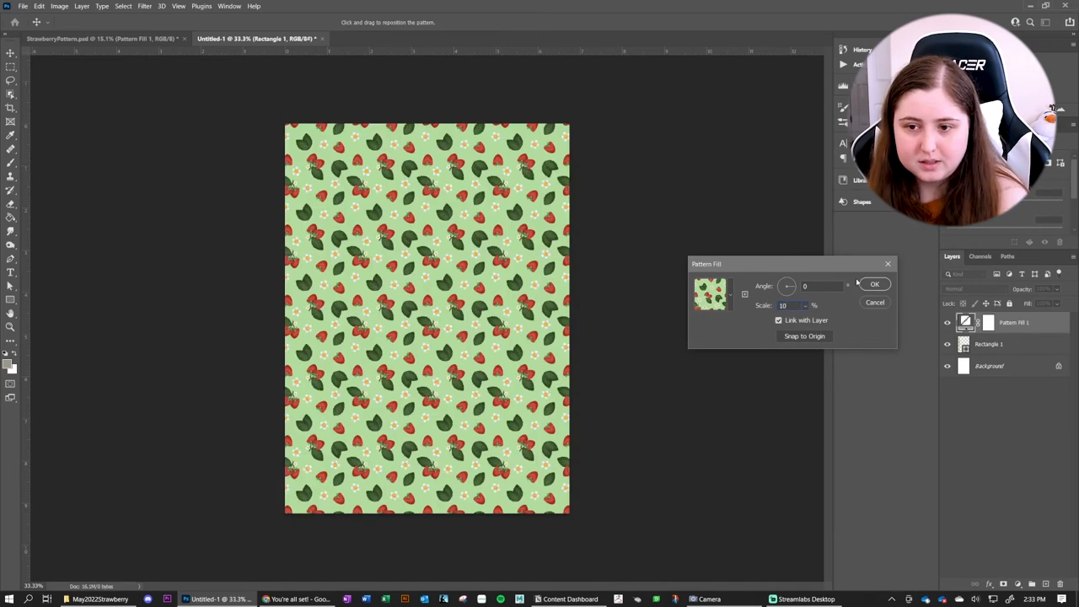
{"action": "left_click", "coordinate": [873, 284]}
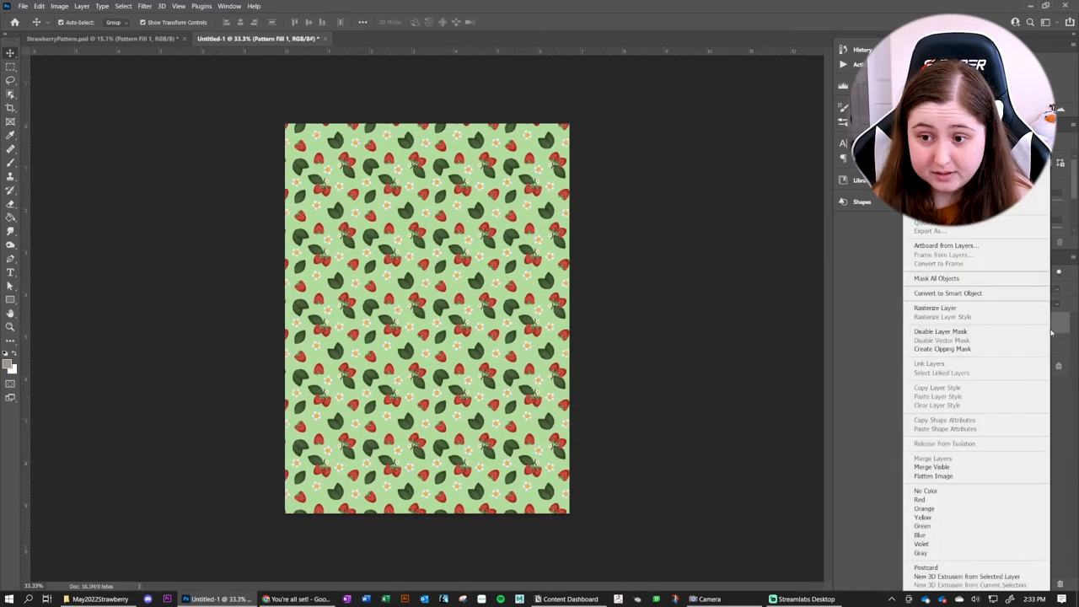
Clip the pattern fill to the strip and reposition the strawberries within it
{"action": "left_click", "coordinate": [941, 347]}
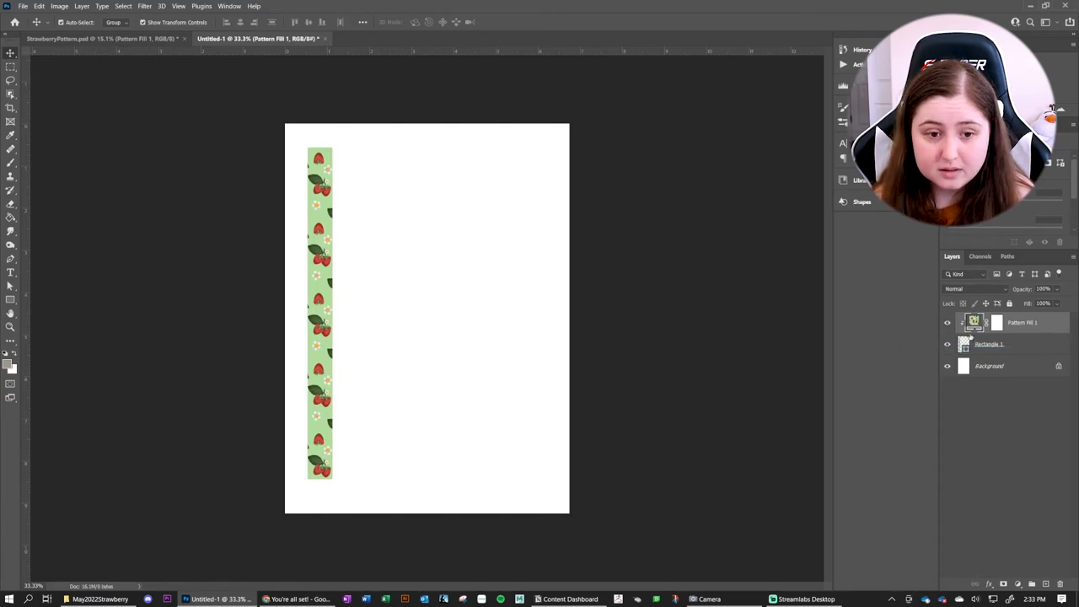
{"action": "left_click_drag", "start_coordinate": [320, 312], "coordinate": [329, 313]}
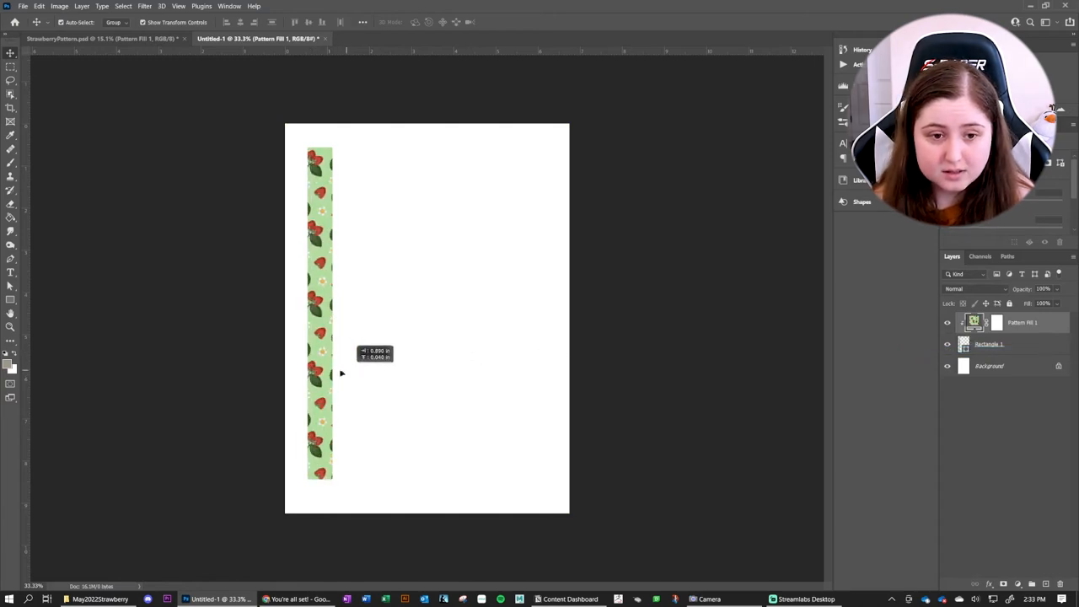
{"action": "left_click_drag", "start_coordinate": [341, 374], "coordinate": [328, 374]}
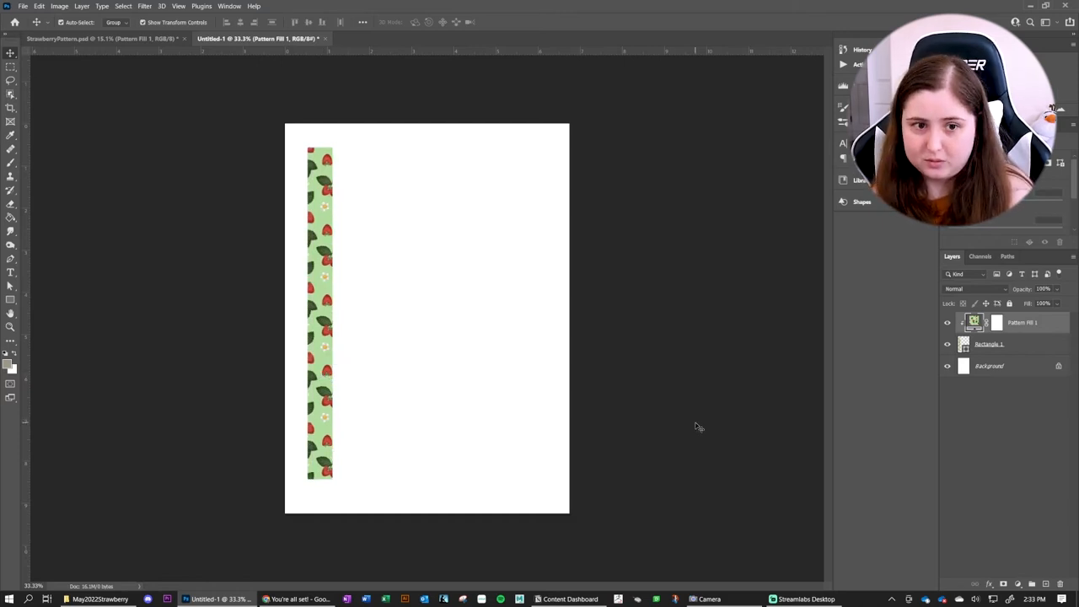
{"action": "left_click_drag", "start_coordinate": [320, 312], "coordinate": [330, 422]}
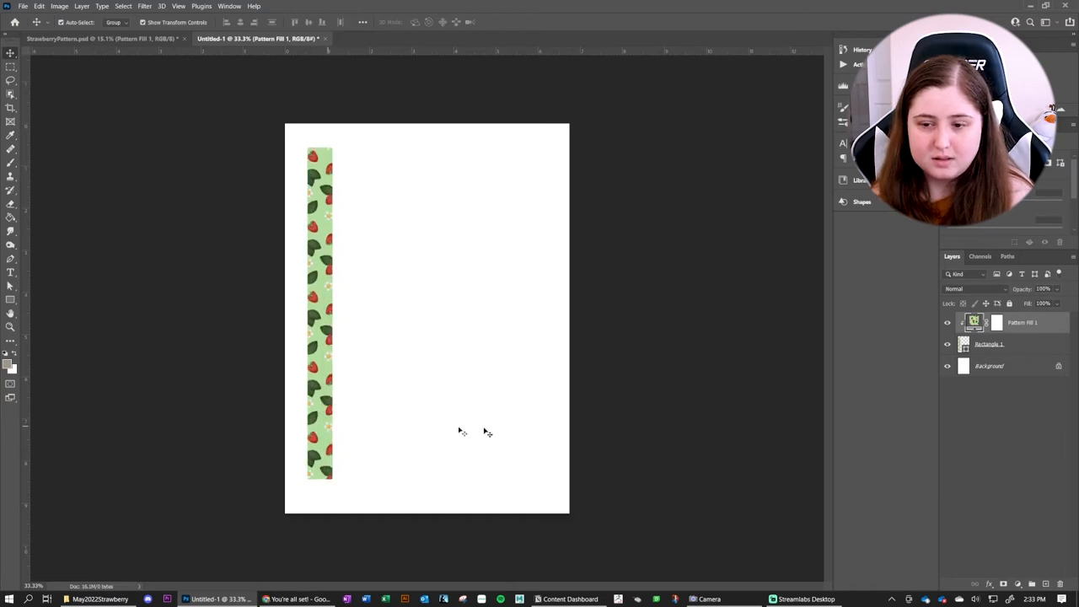
Unlock and hide the white background, then group the strip with its clipped pattern fill
{"action": "left_click", "coordinate": [947, 364]}
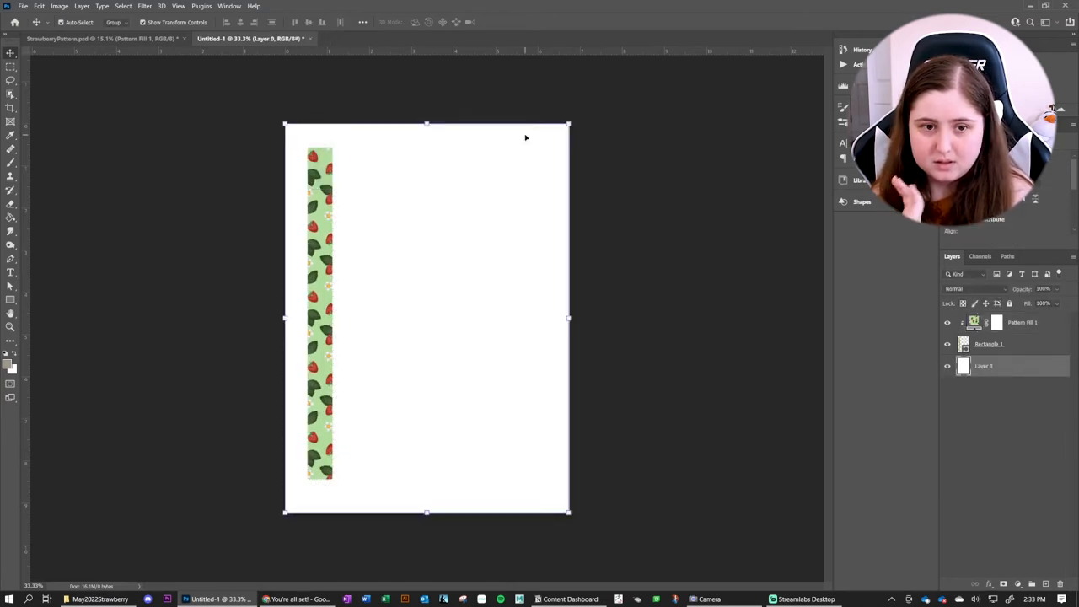
{"action": "left_click", "coordinate": [947, 366]}
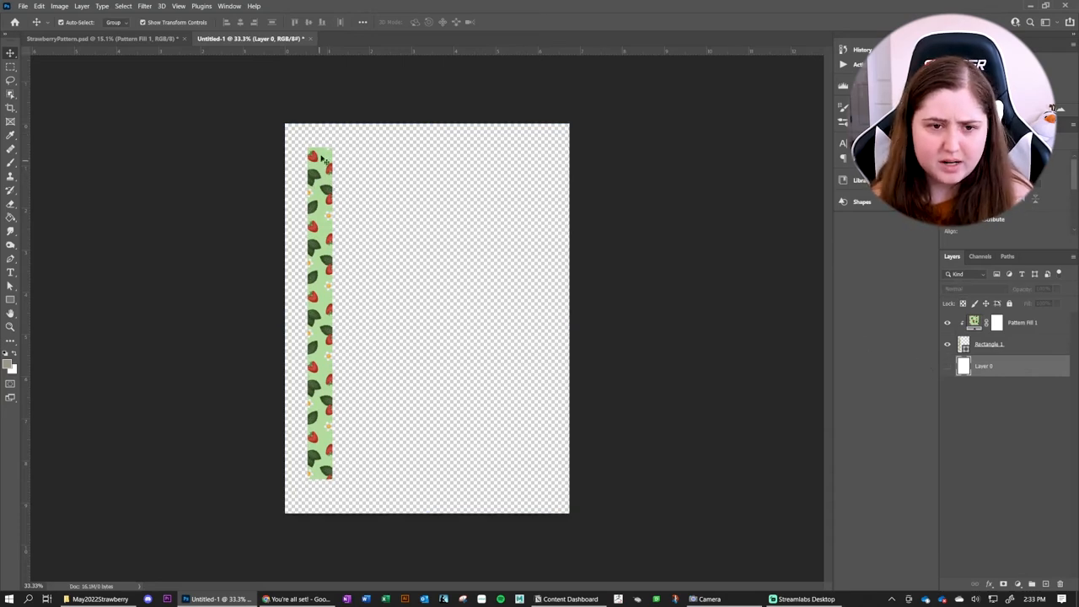
{"action": "mouse_move", "coordinate": [580, 278]}
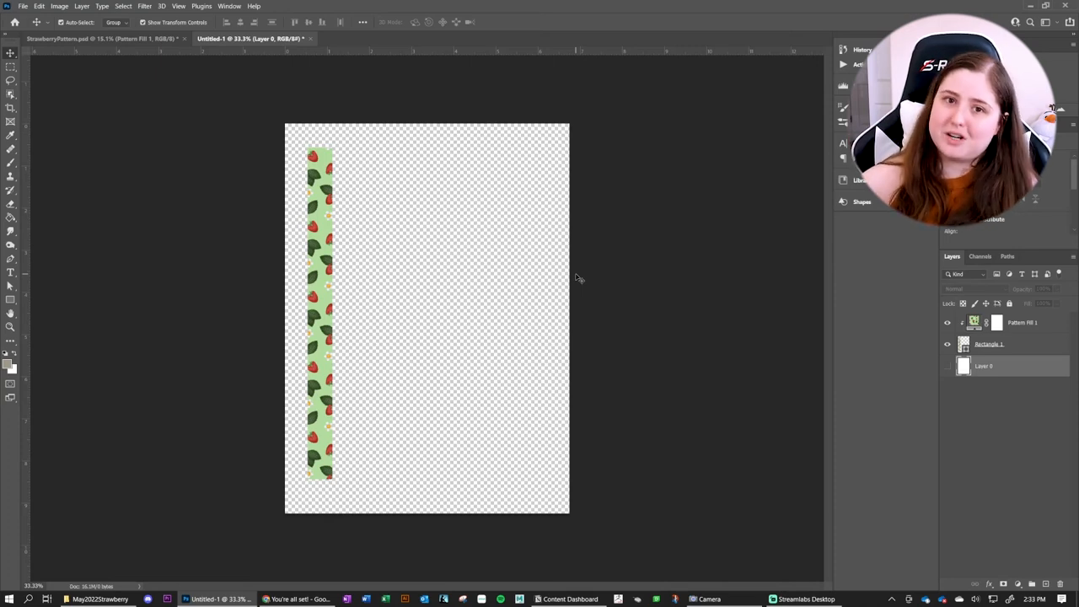
{"action": "mouse_move", "coordinate": [609, 233]}
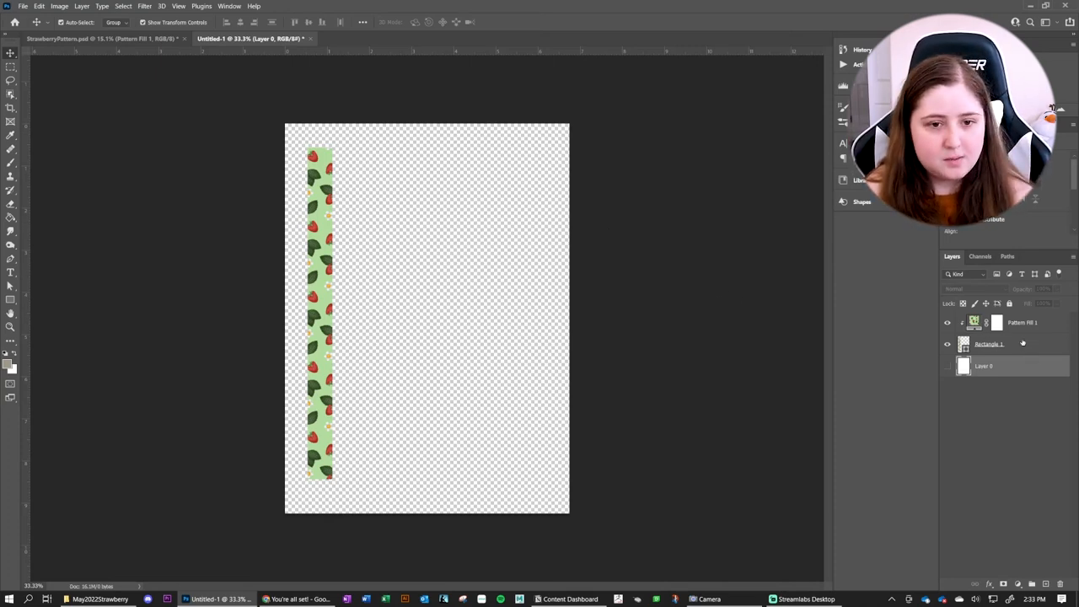
{"action": "left_click", "coordinate": [988, 344]}
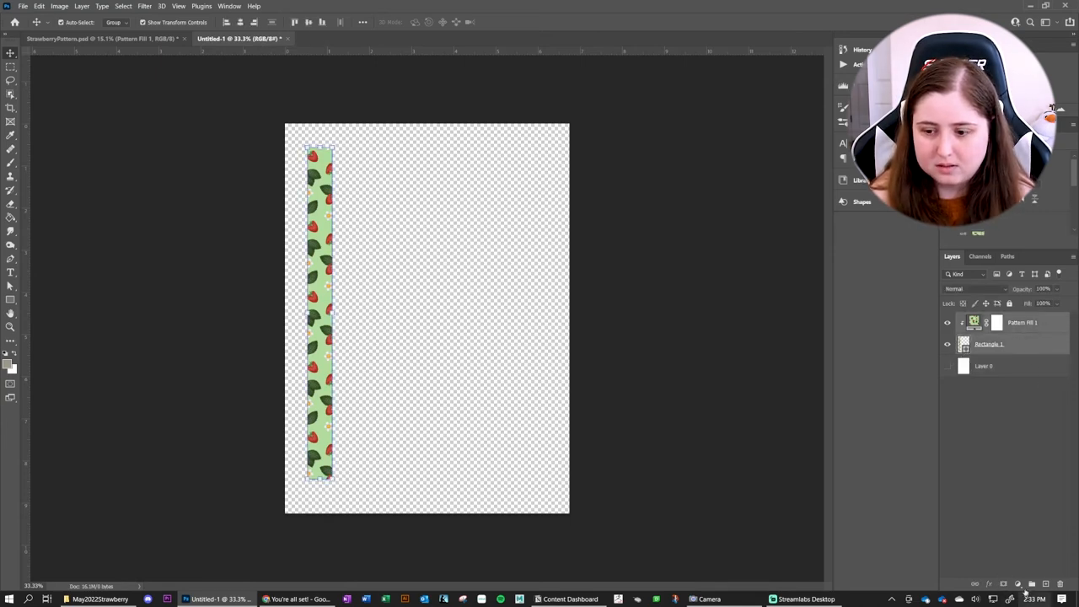
{"action": "key", "text": "ctrl+g"}
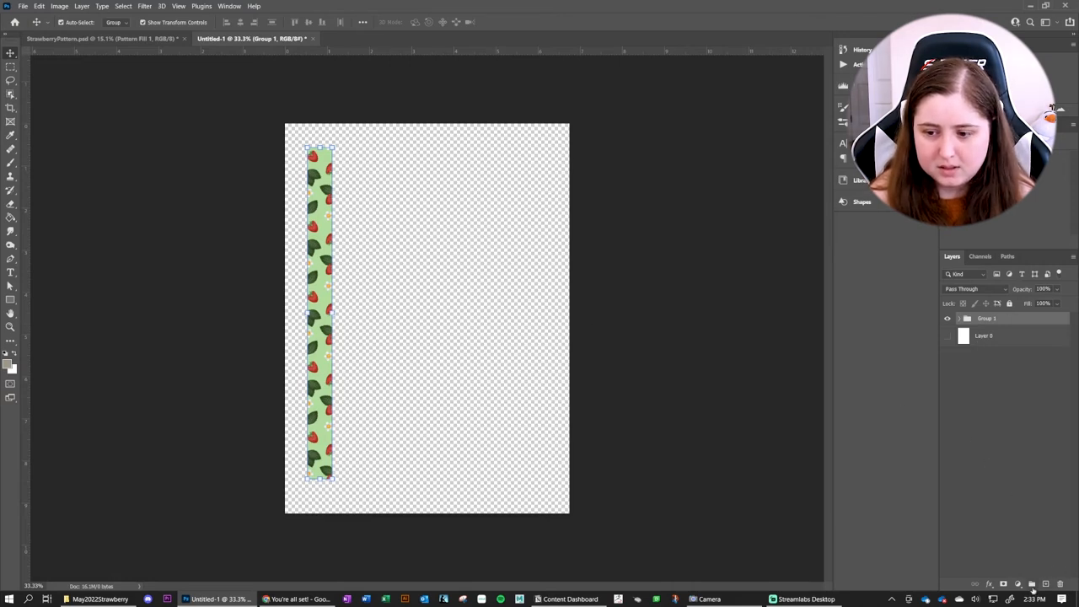
{"action": "mouse_move", "coordinate": [384, 365]}
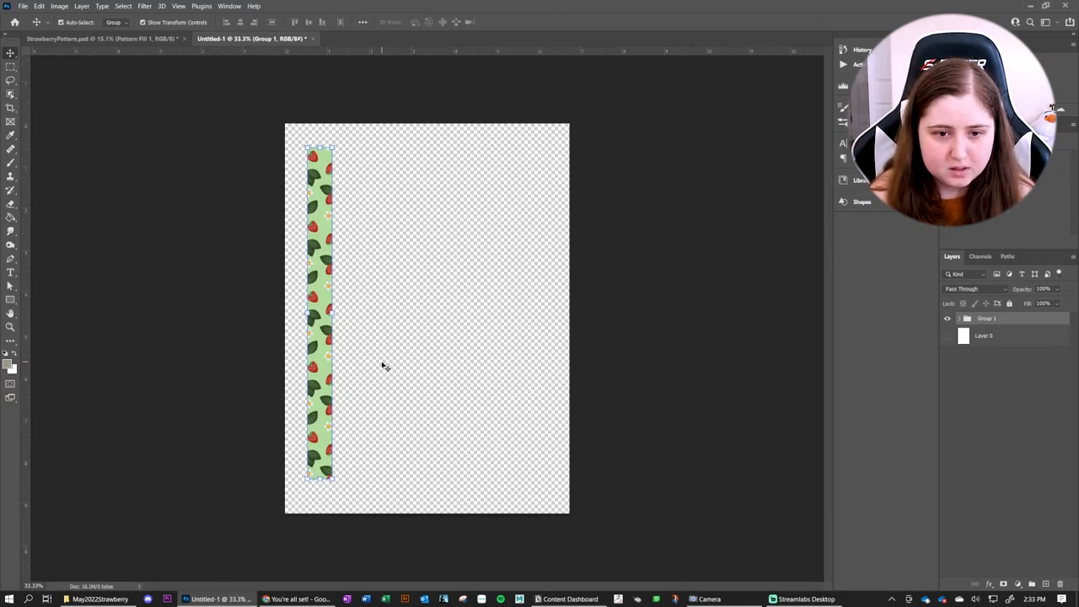
{"action": "mouse_move", "coordinate": [321, 353]}
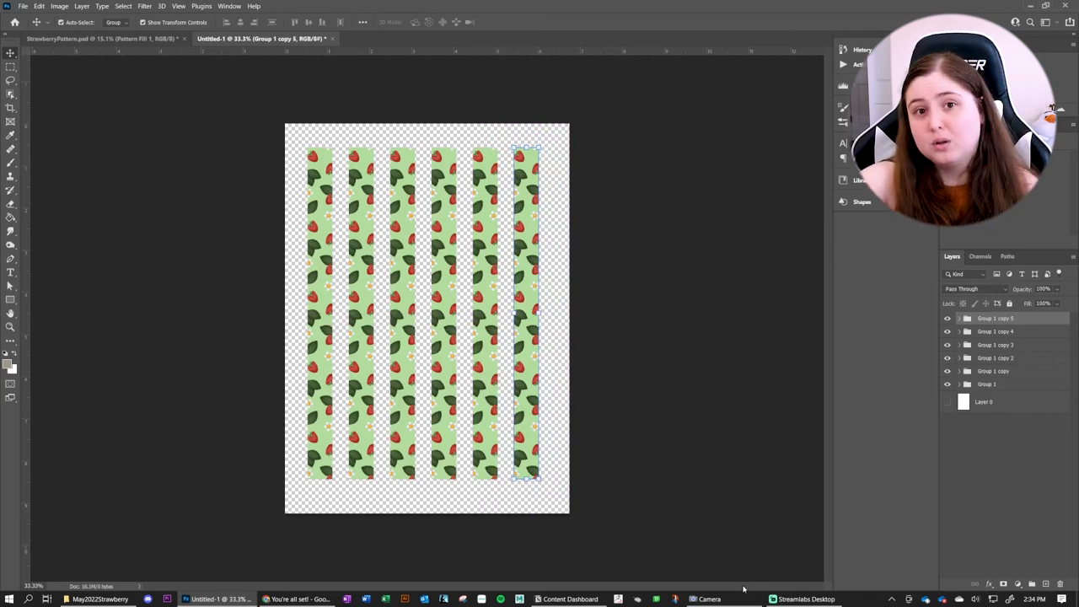
{"action": "mouse_move", "coordinate": [396, 457]}
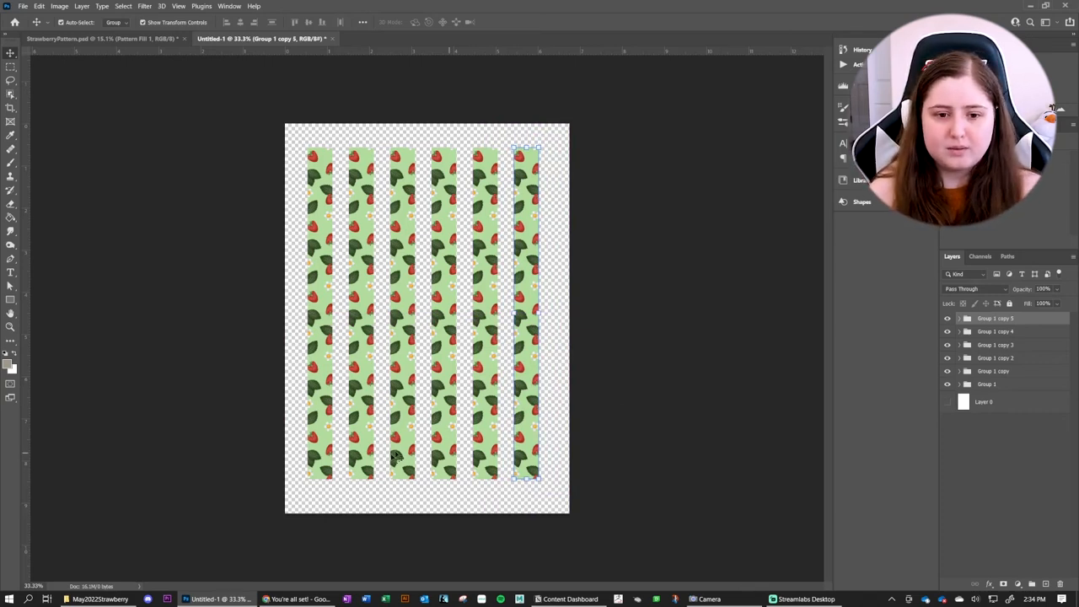
{"action": "mouse_move", "coordinate": [801, 421]}
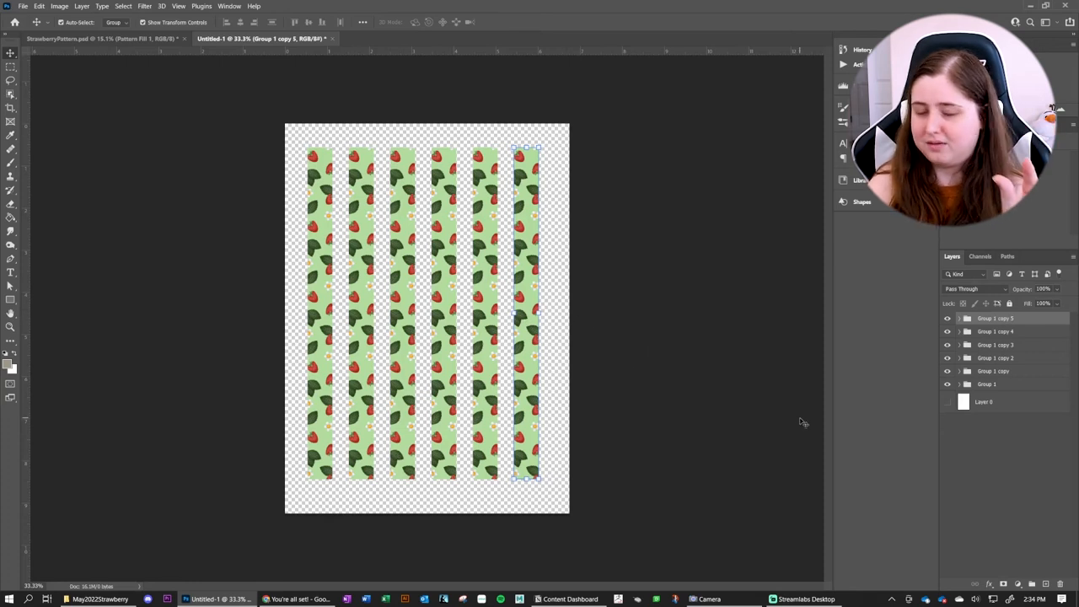
{"action": "mouse_move", "coordinate": [785, 461]}
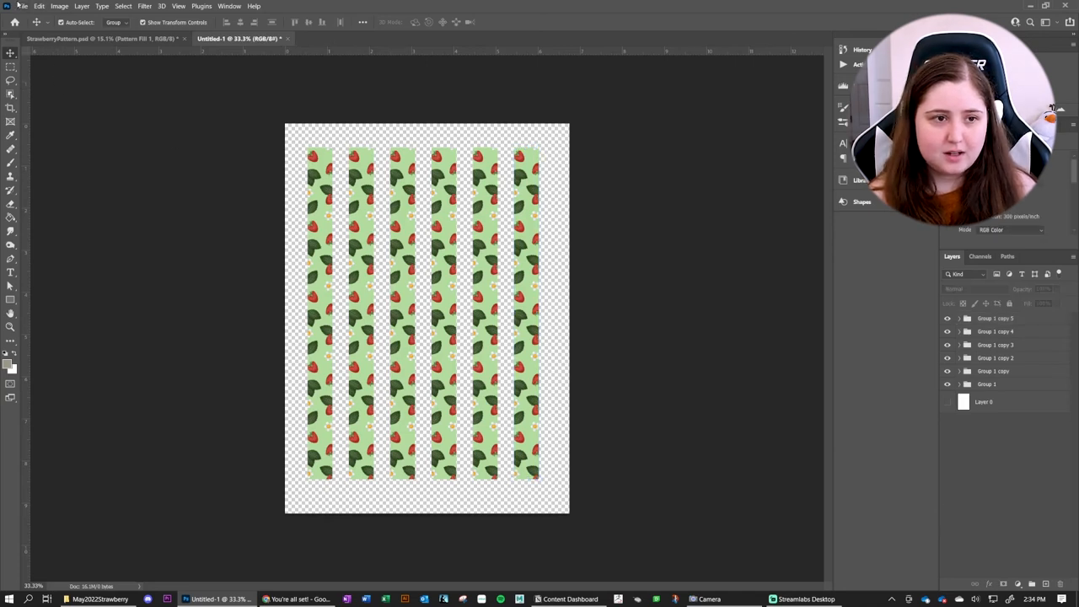
Start Save As in PNG format with the file name 'WashiTapes'
{"action": "left_click", "coordinate": [23, 7]}
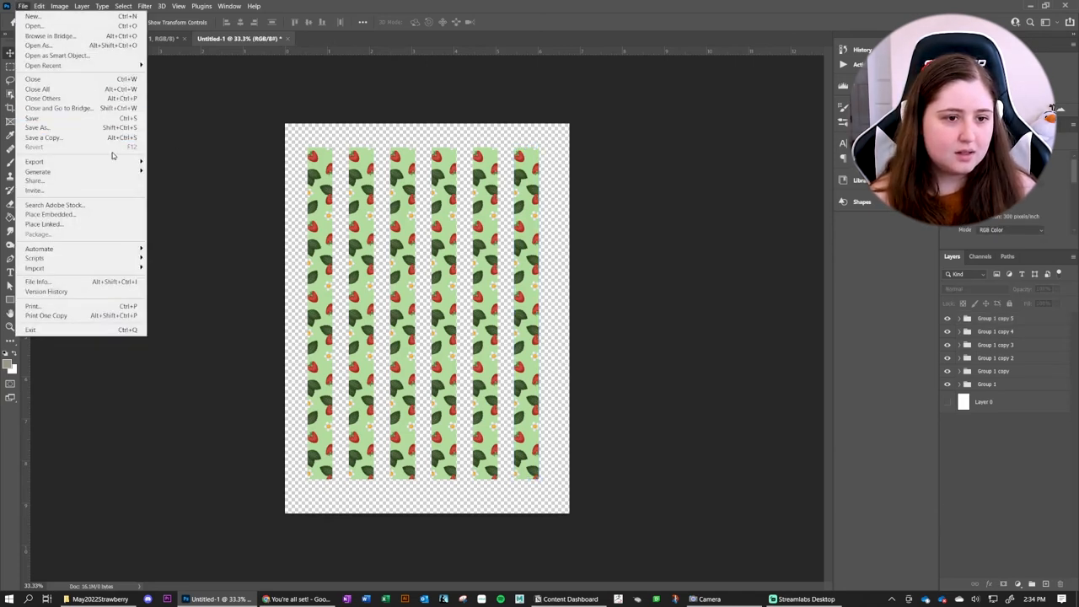
{"action": "mouse_move", "coordinate": [33, 162]}
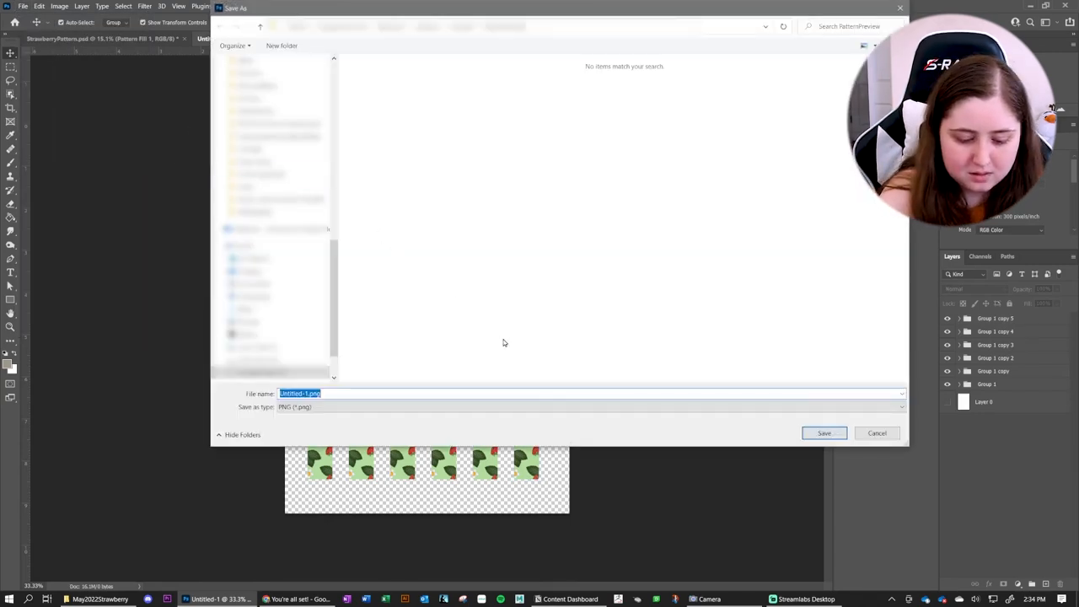
{"action": "type", "text": "WashiTapeSticker"}
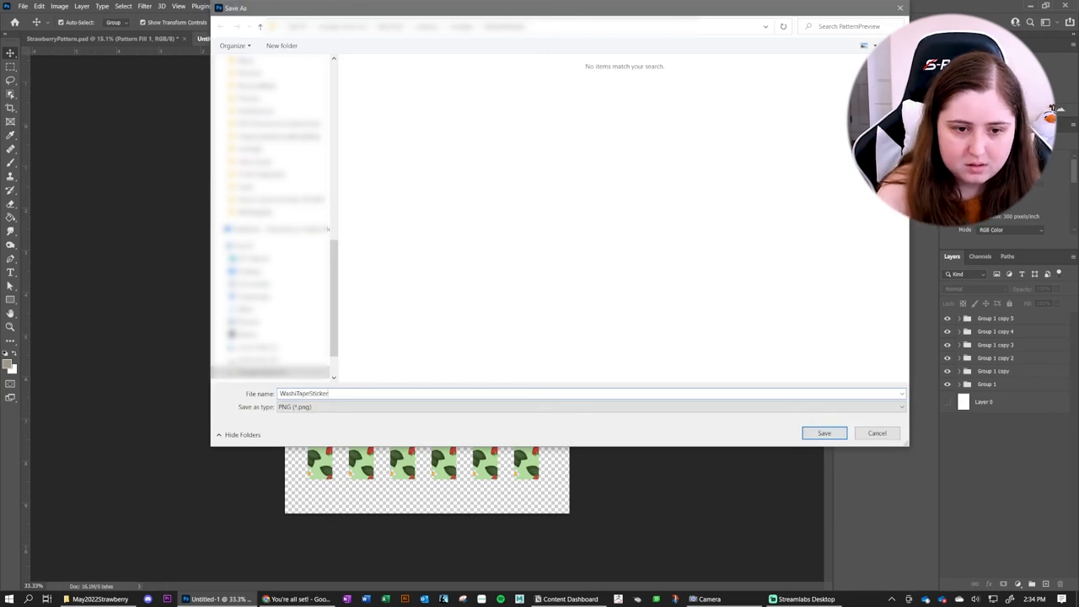
{"action": "type", "text": "s"}
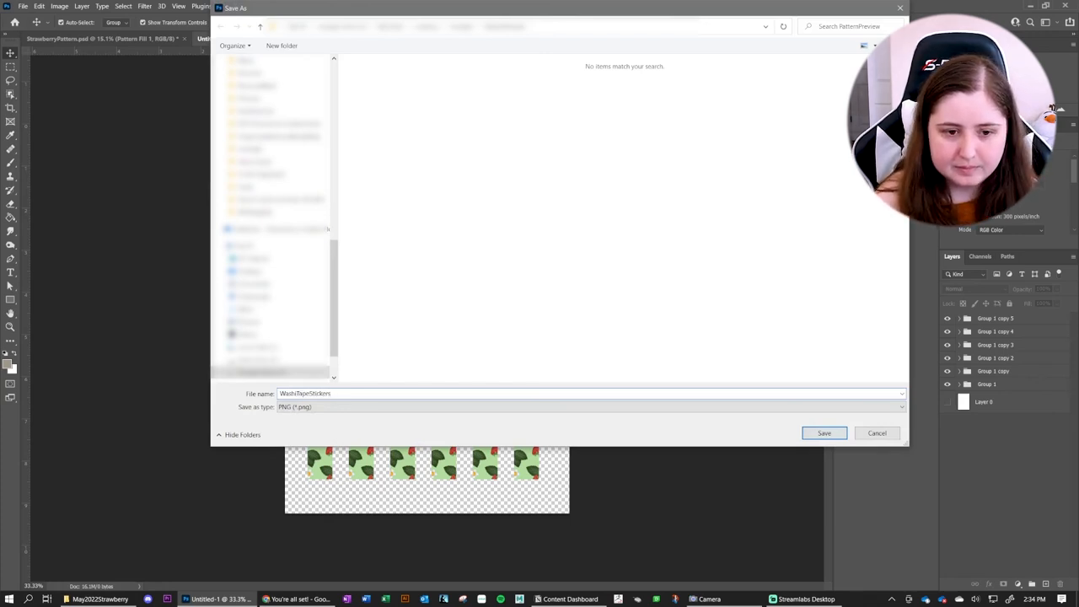